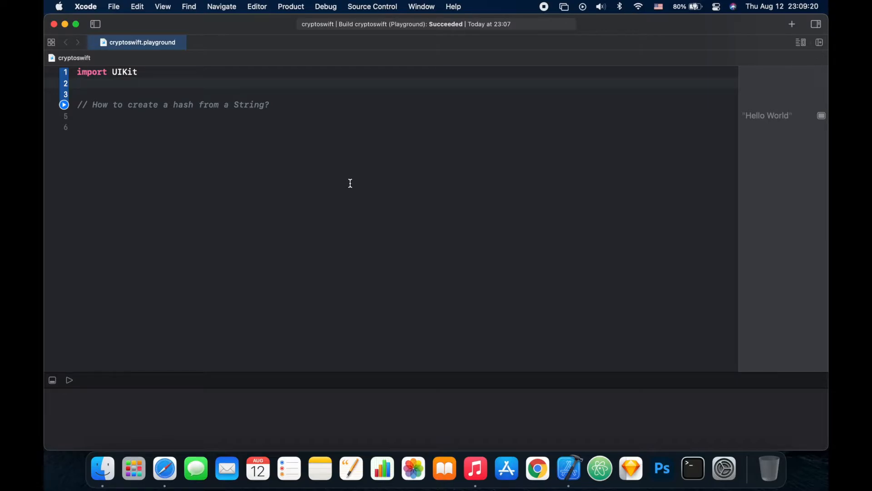
Add an import of CryptoKit on line 2, below the UIKit import
type("im")
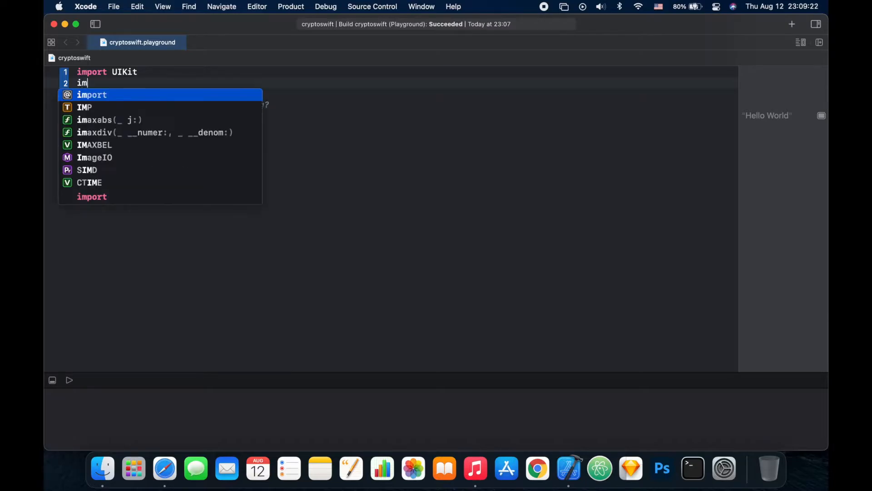
key("Return")
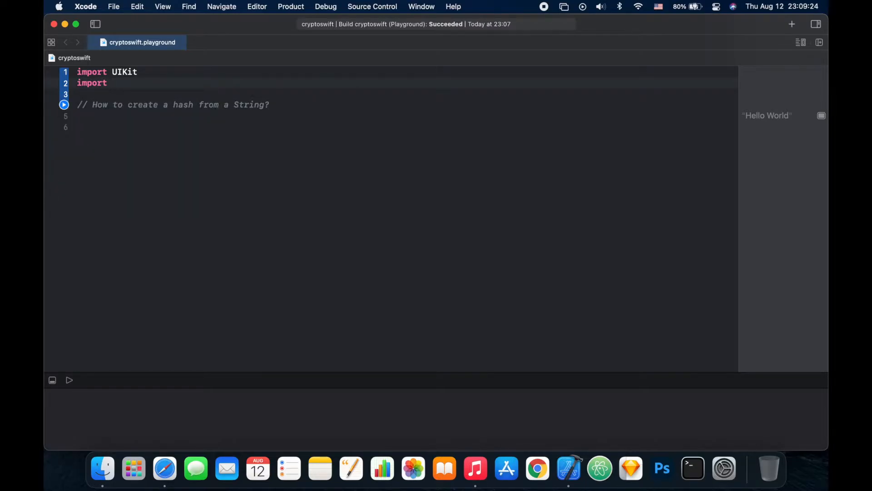
type("cryptoKit")
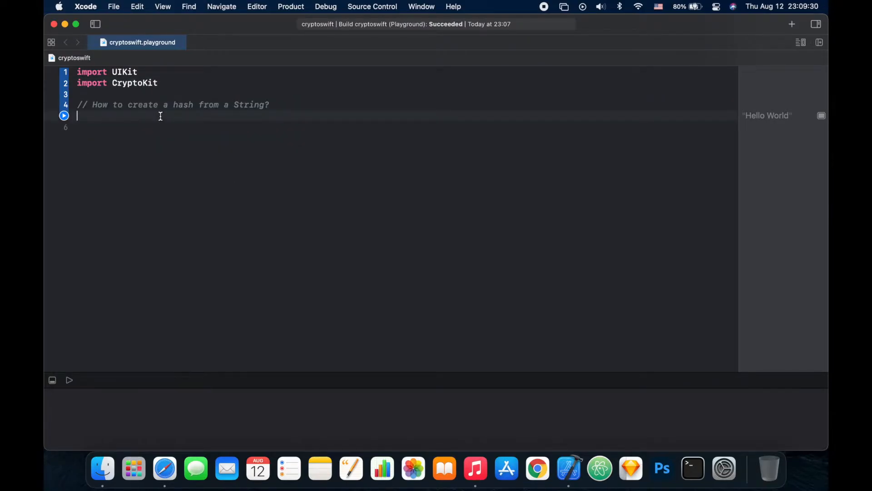
Write let string = "Hello world!" beneath the hash comment
type("let stri")
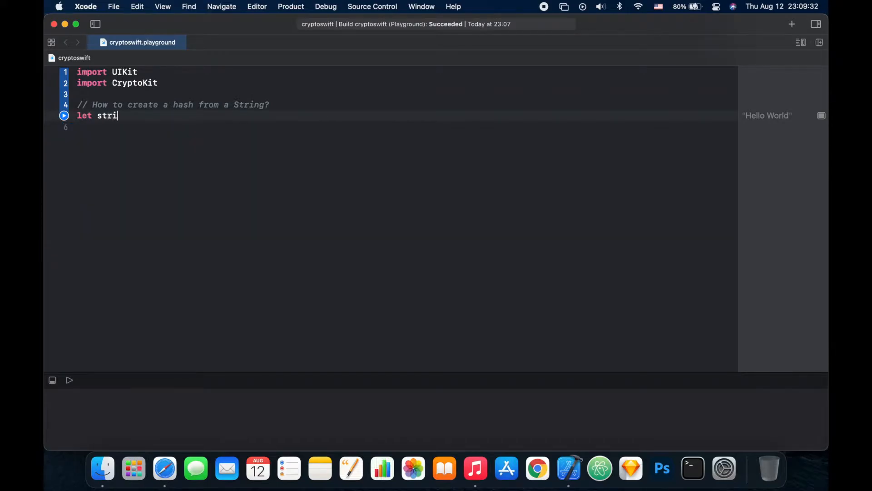
type("ng = \"")
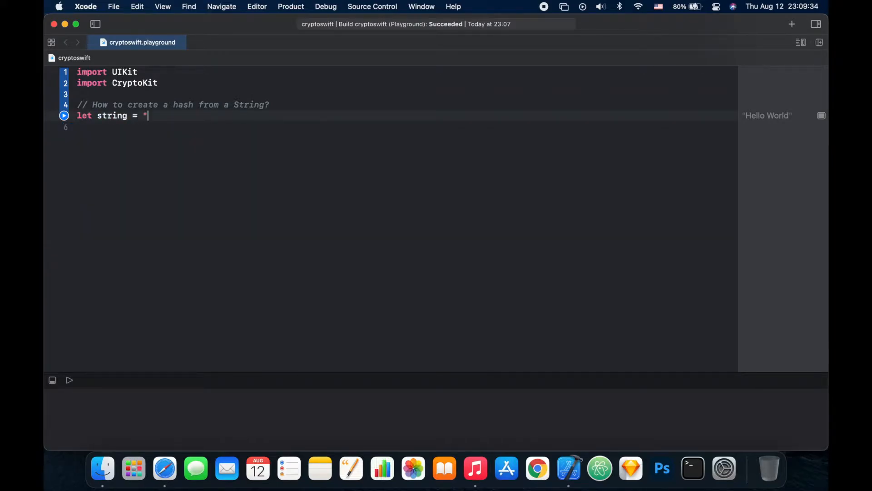
type("\"")
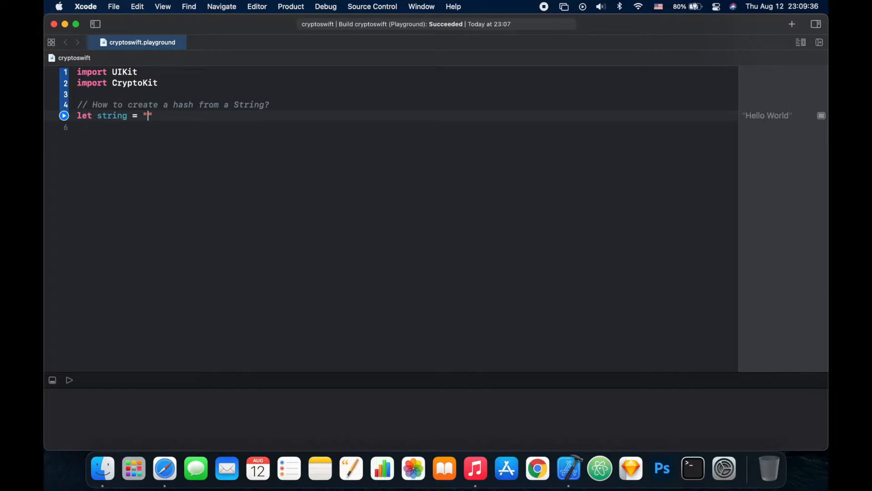
type("Hell")
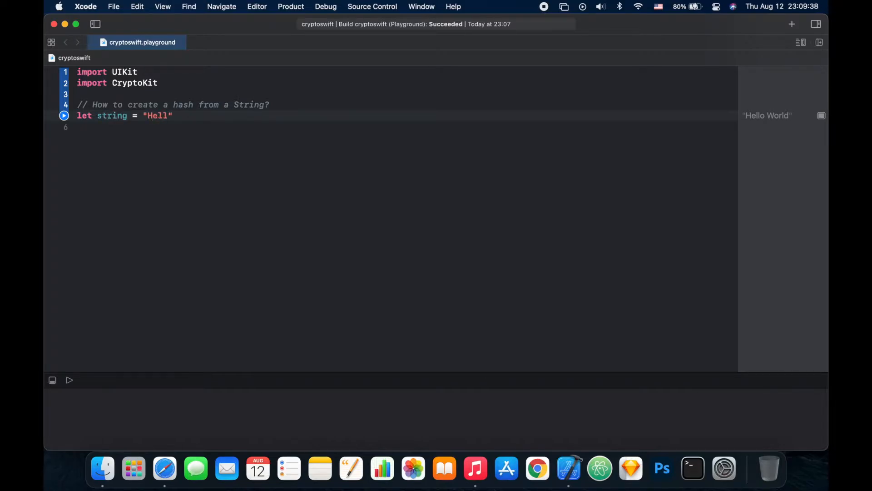
type("o world!")
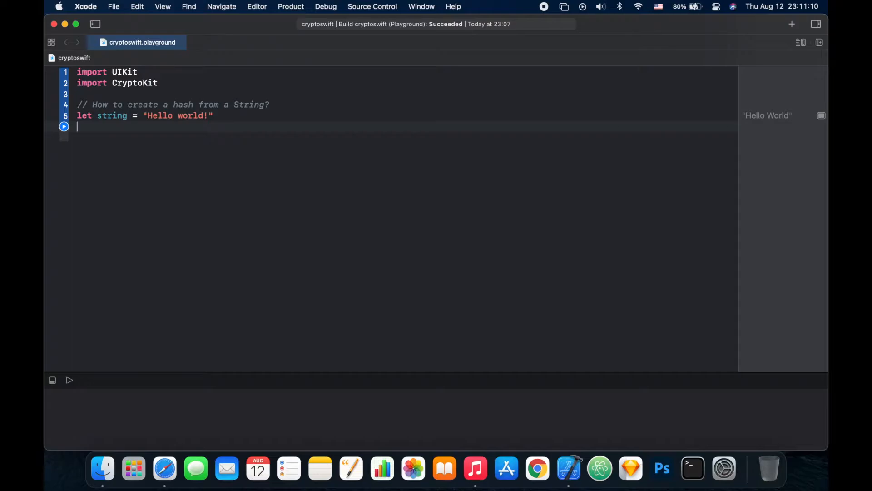
Write let data = Data(string.utf8) after the string declaration
type("let")
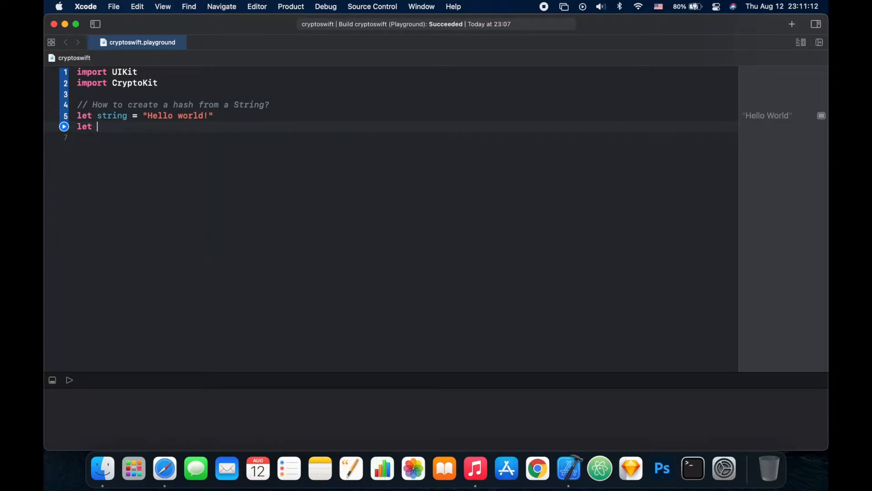
type("da")
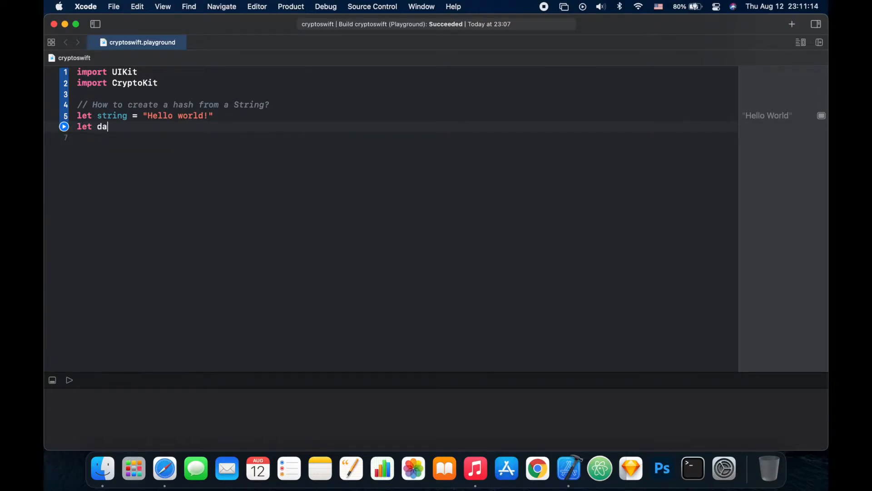
type("ta =")
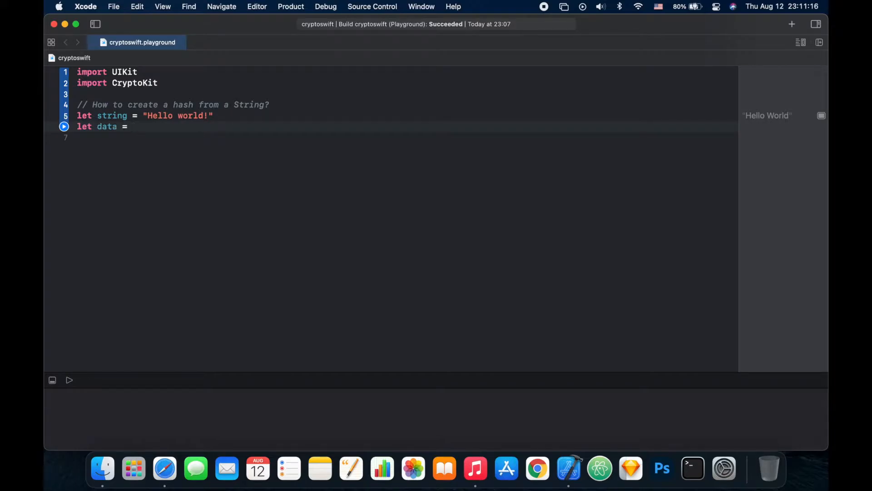
type("Data(s")
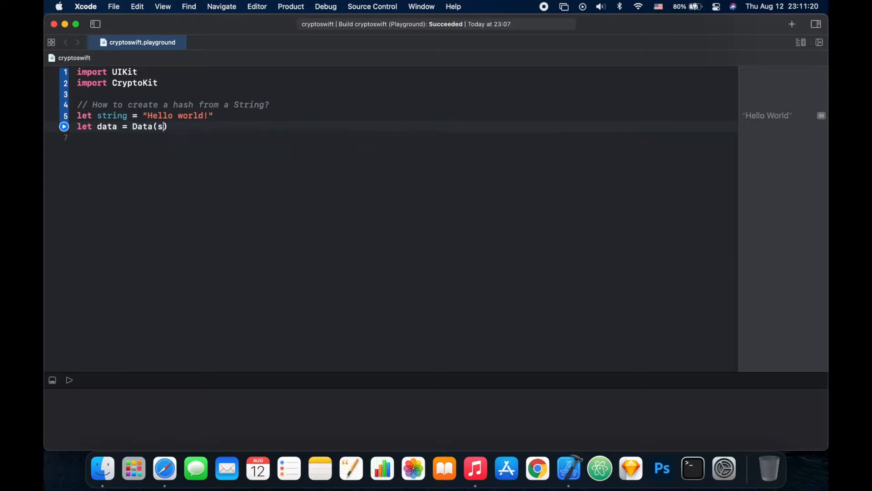
type("ti")
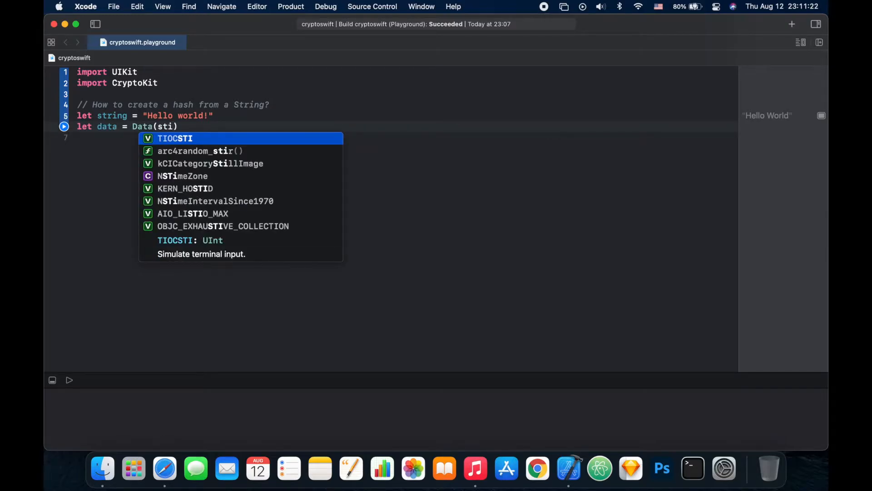
type("string.")
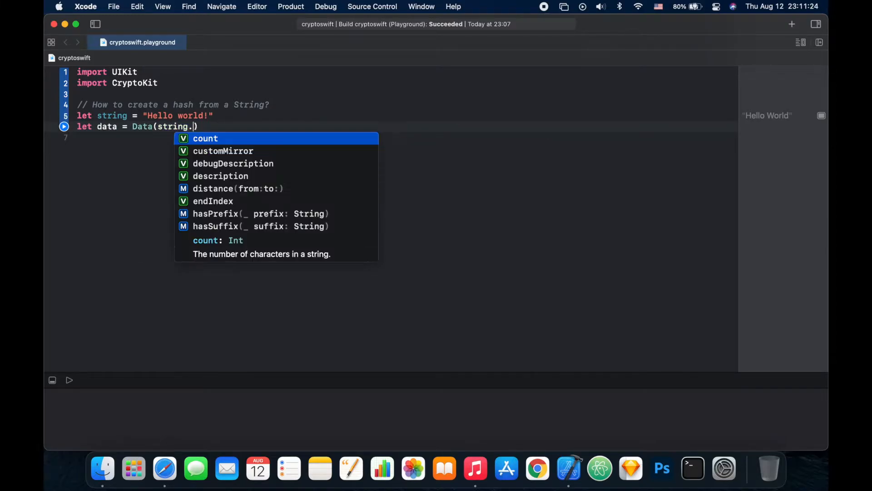
type("utf8")
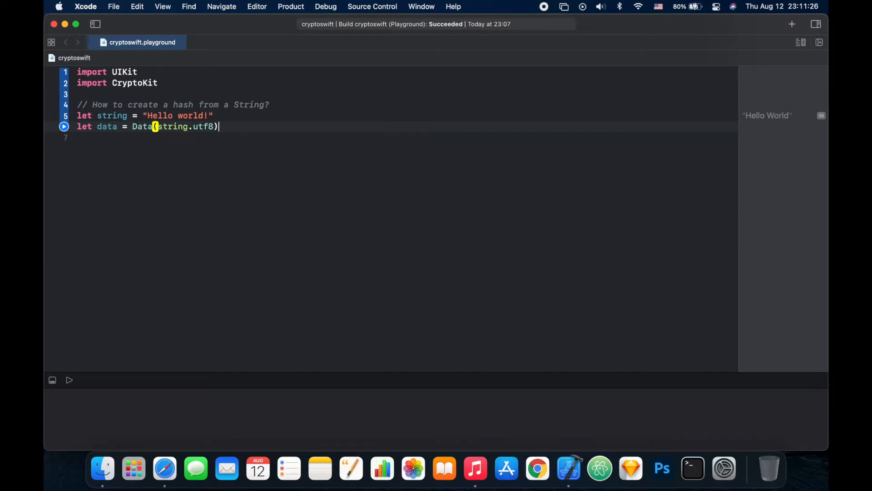
key("Return")
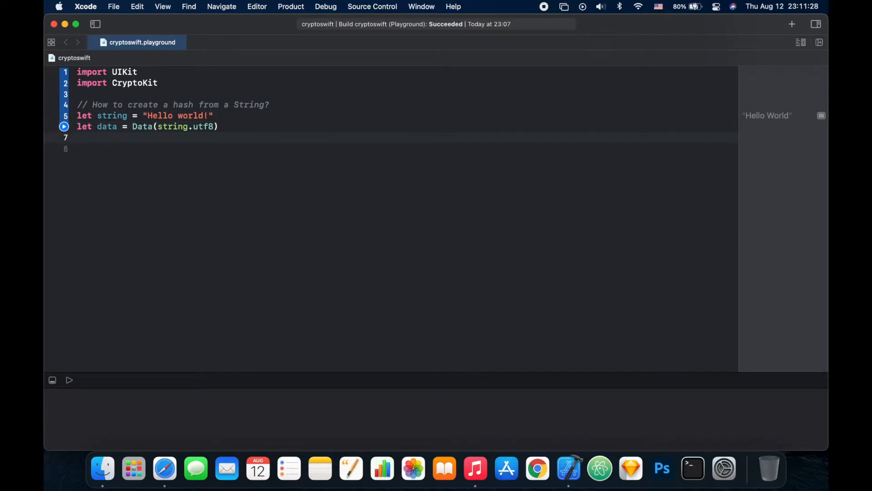
Write let digest = SHA256.hash(data: data) and check the digest's inferred type
type("let")
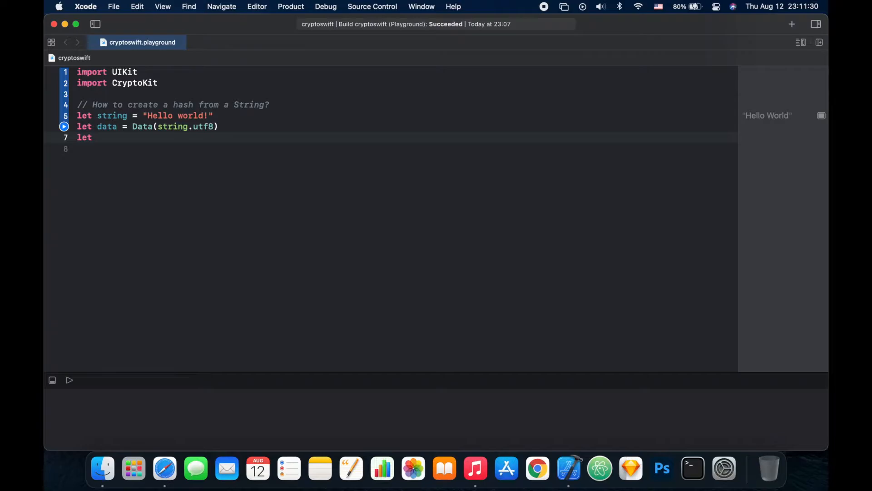
type("digest")
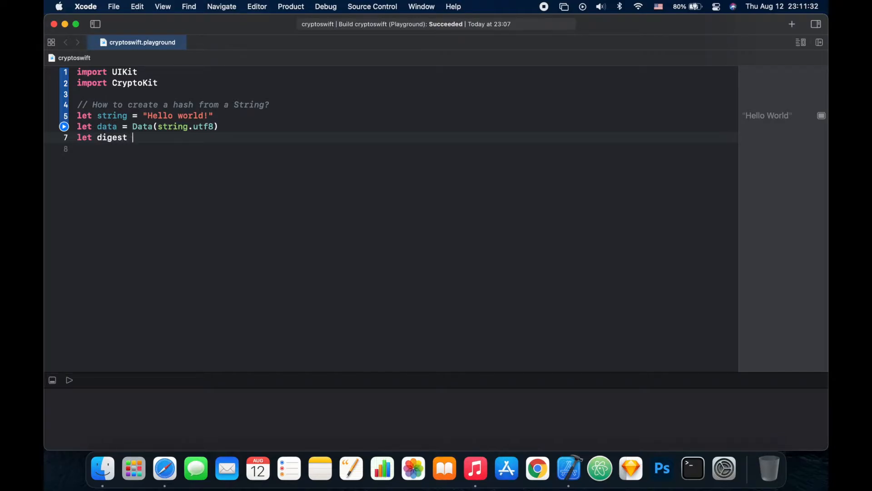
type("=")
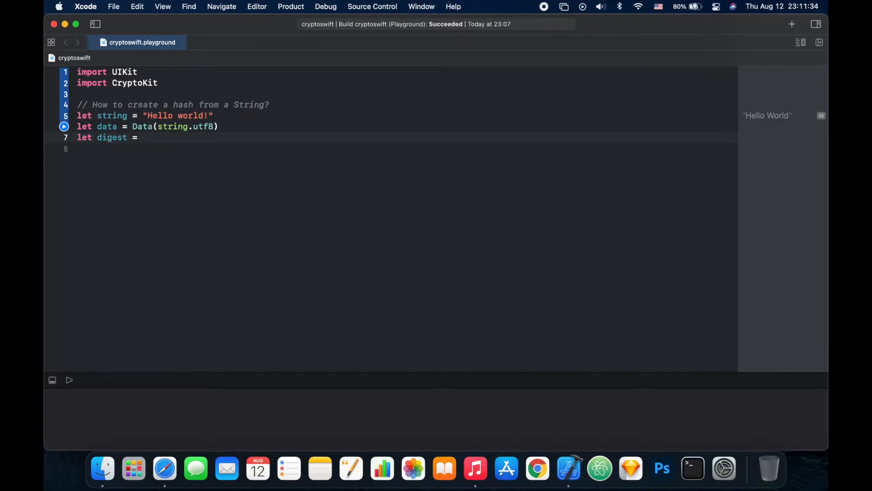
type("sh(")
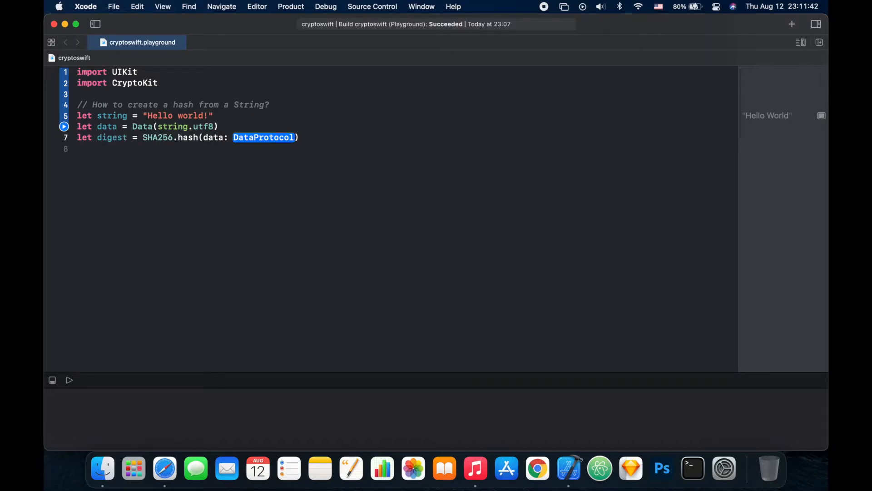
type("dat")
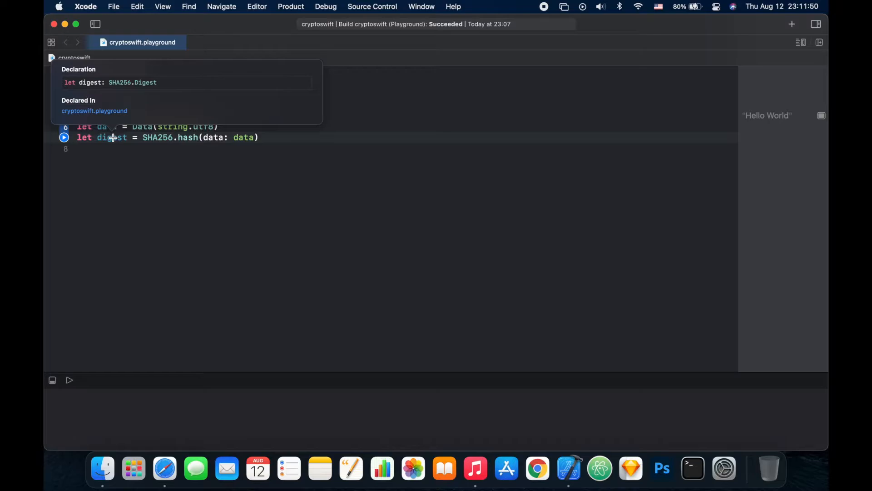
left_click(107, 148)
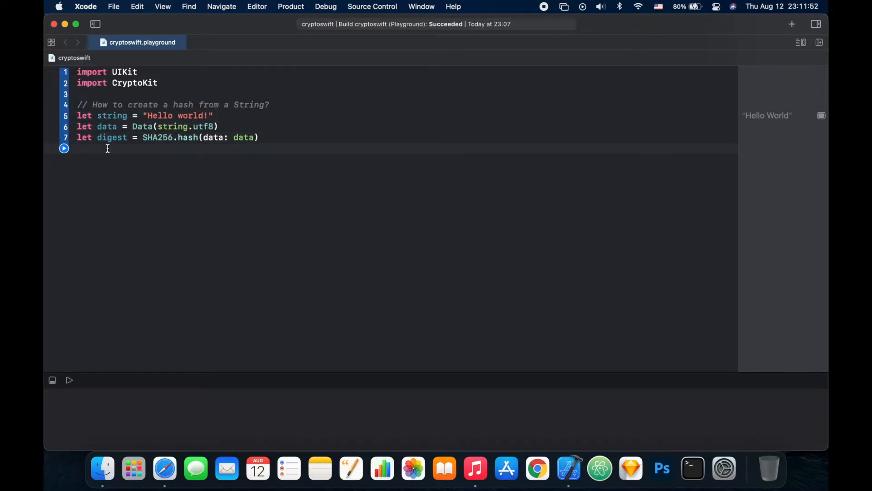
left_click(77, 148)
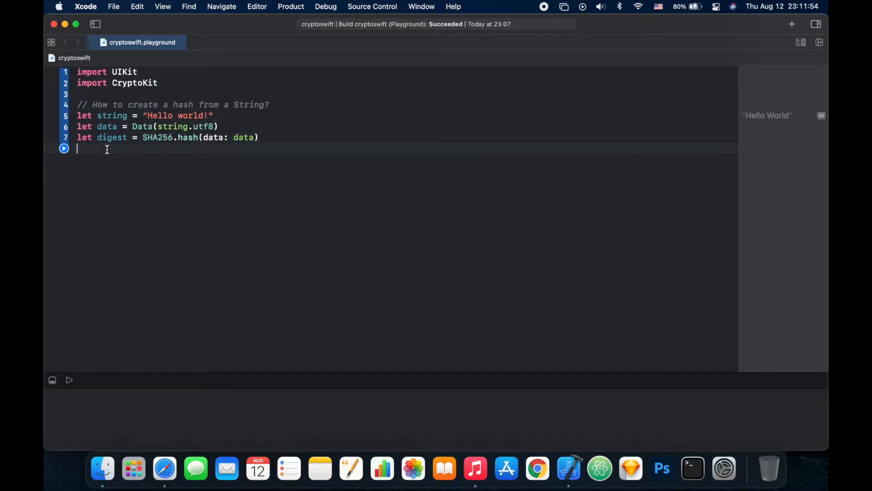
Write let hash = digest.compactMap { String(format: "%02x", $0) }.joined()
type("let")
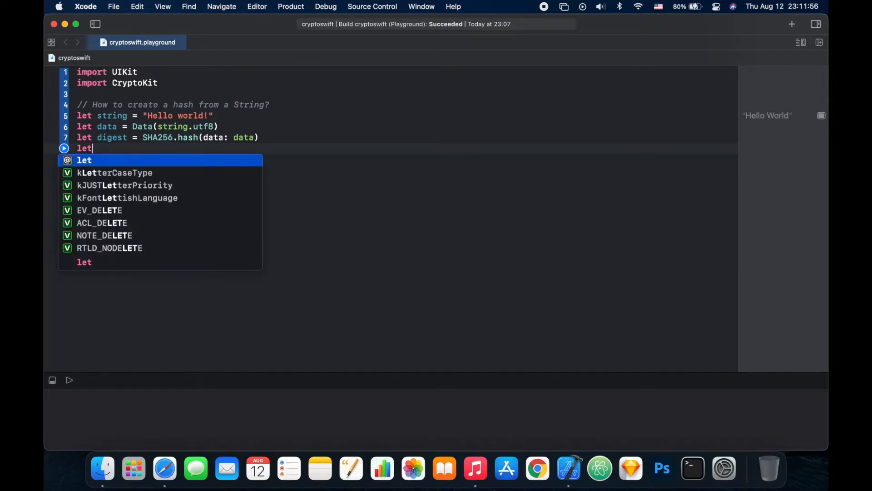
type("ha")
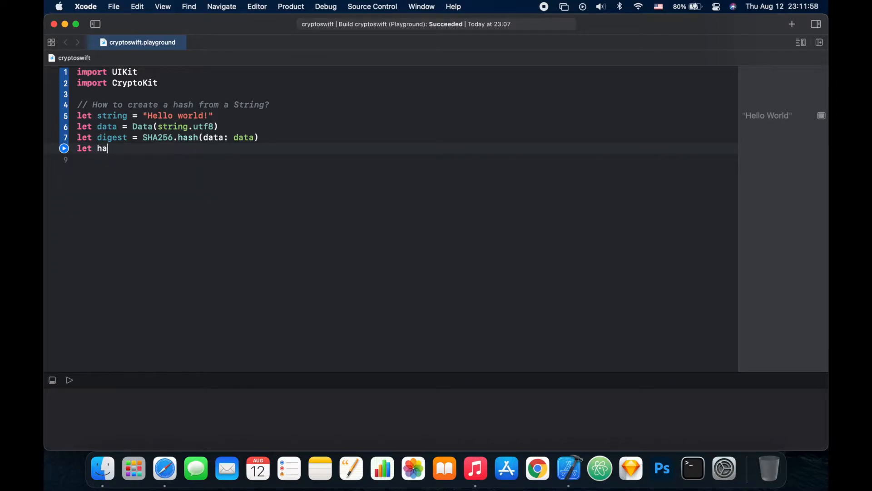
type("sh =")
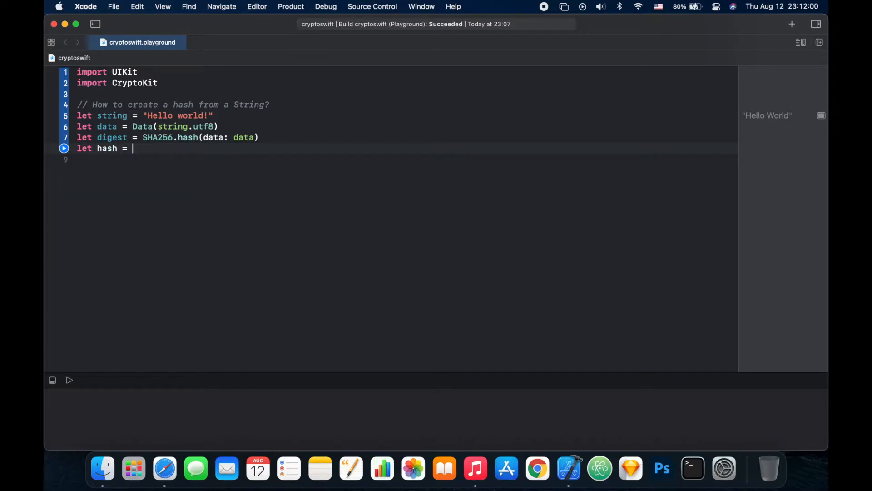
type("di")
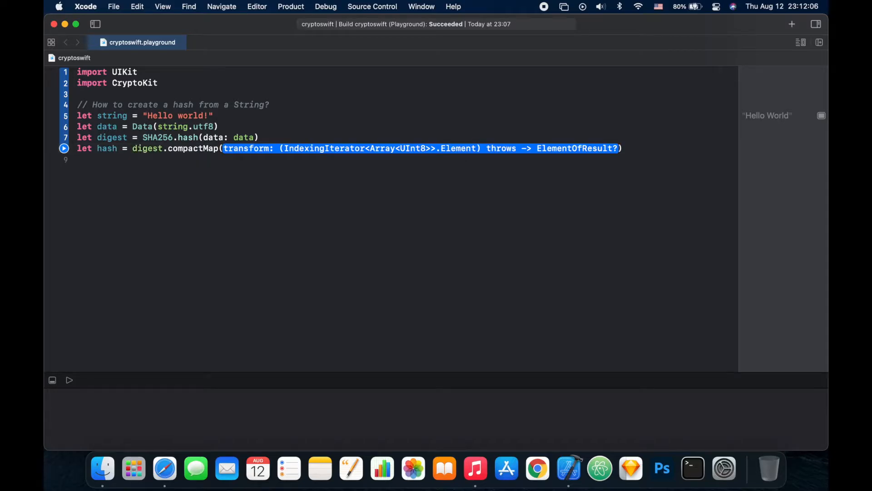
key("delete")
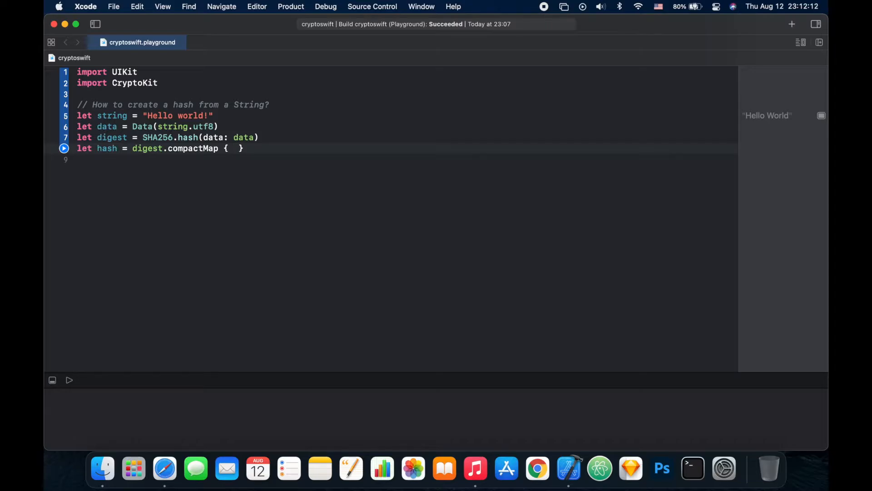
type("String(format: \"\", arguments: CVarArg...")
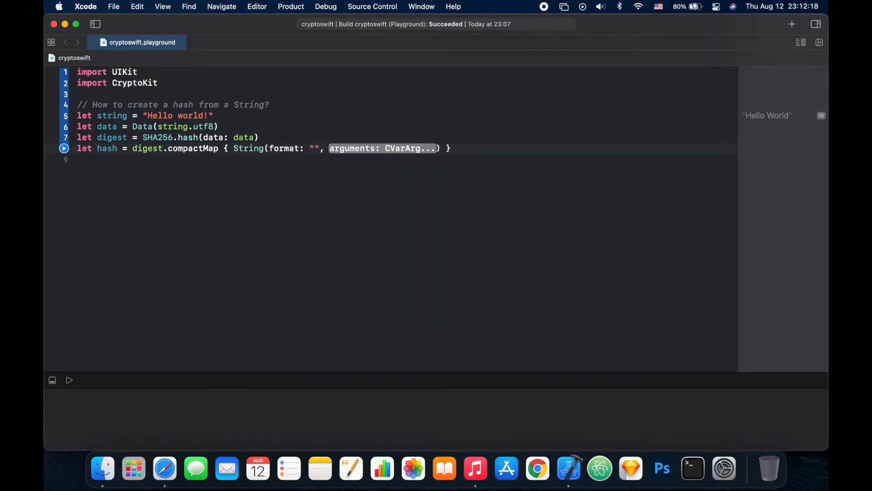
type("%")
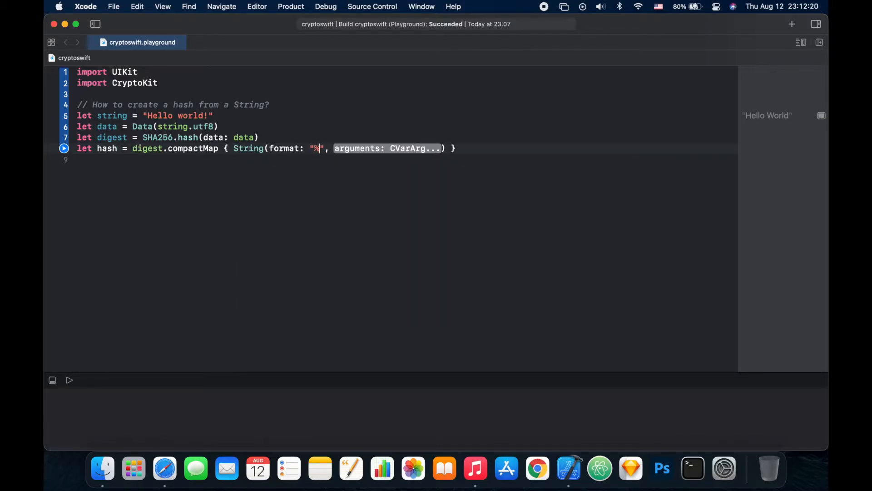
type("02x")
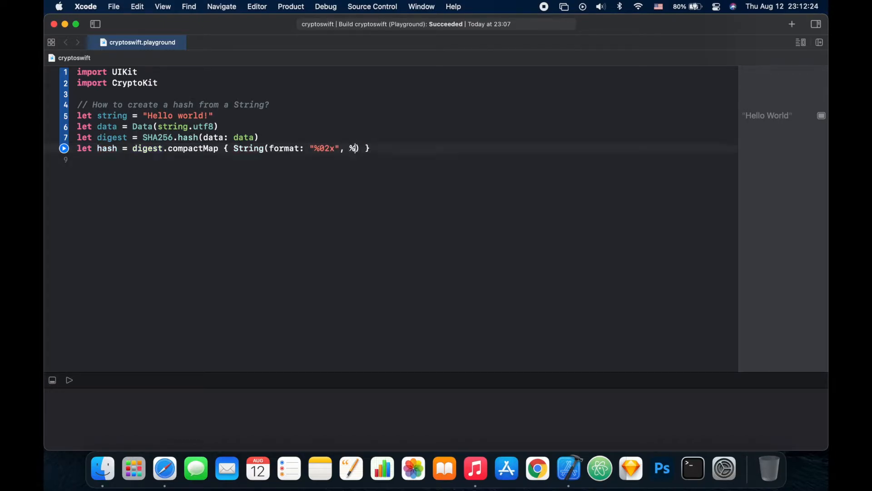
type("0")
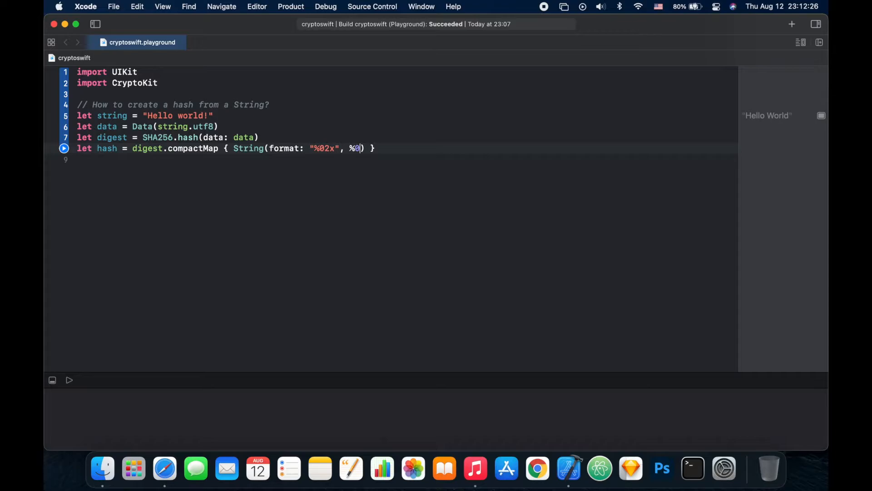
key("backspace")
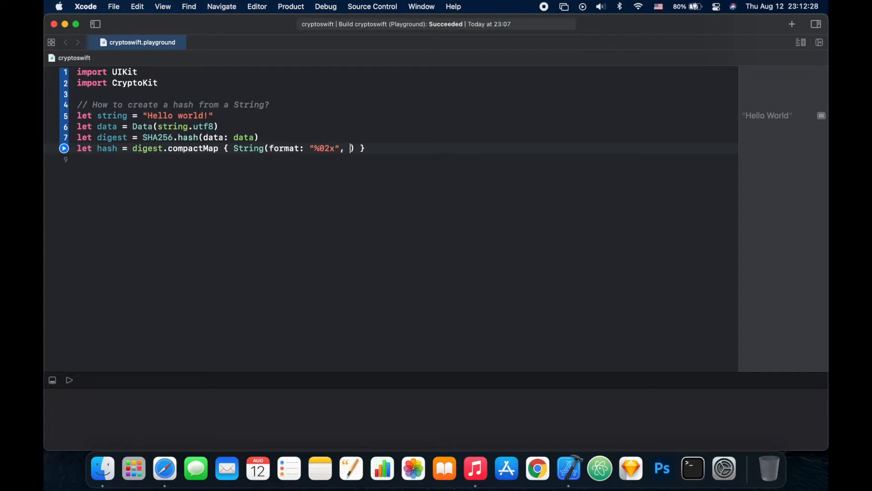
type("$0")
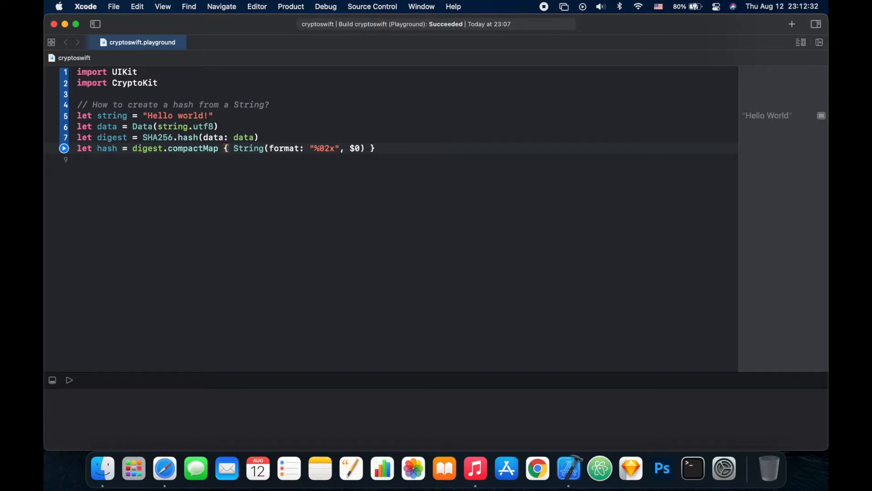
type(".joined(")
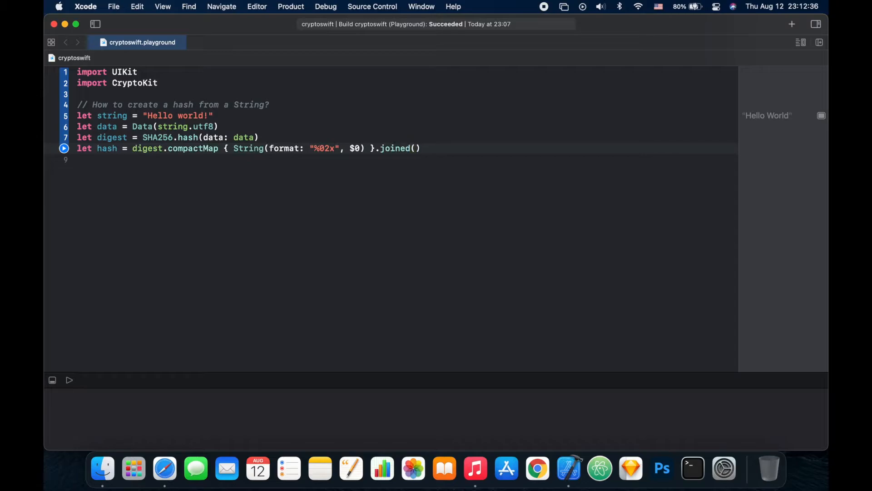
Add print(hash) on the line after the hash constant
double_click(106, 148)
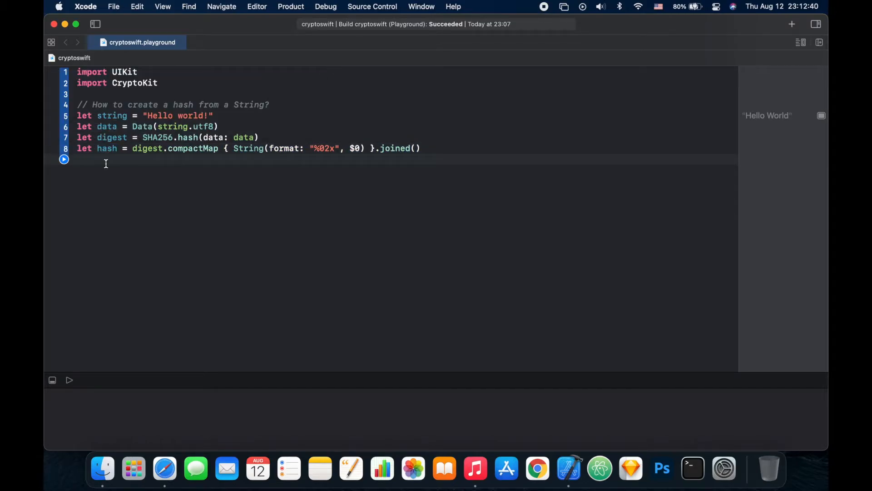
type("print(items: Any...")
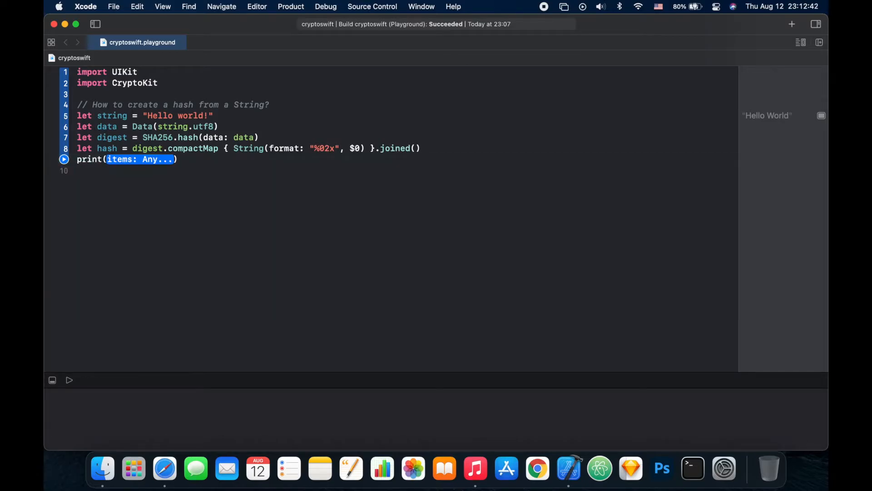
type("hash")
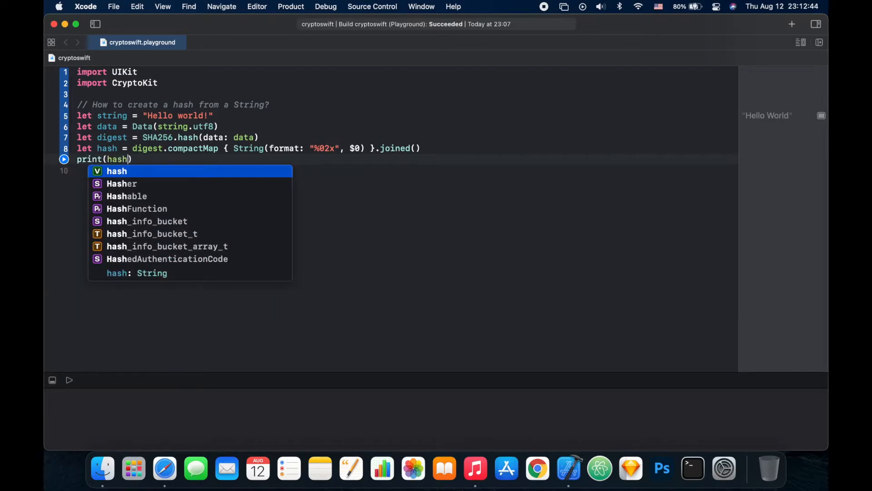
key("escape")
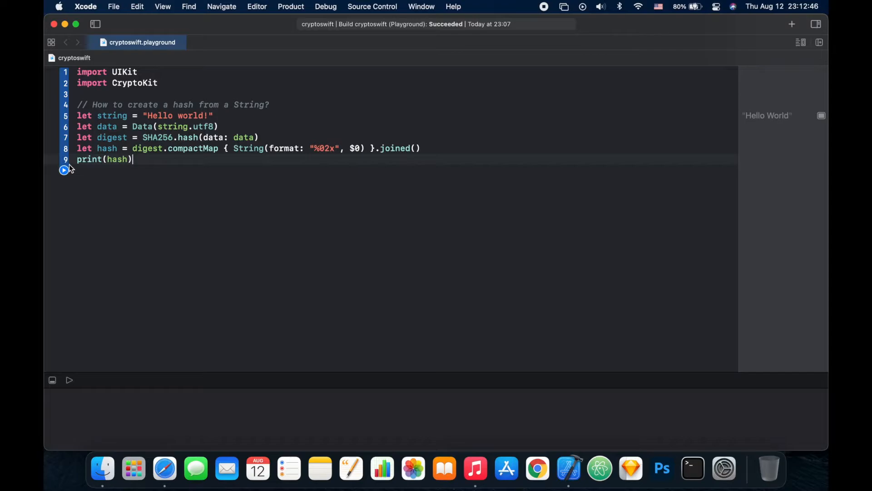
Run the playground, drop the ! from the string, and rerun to print the new hash
left_click(64, 170)
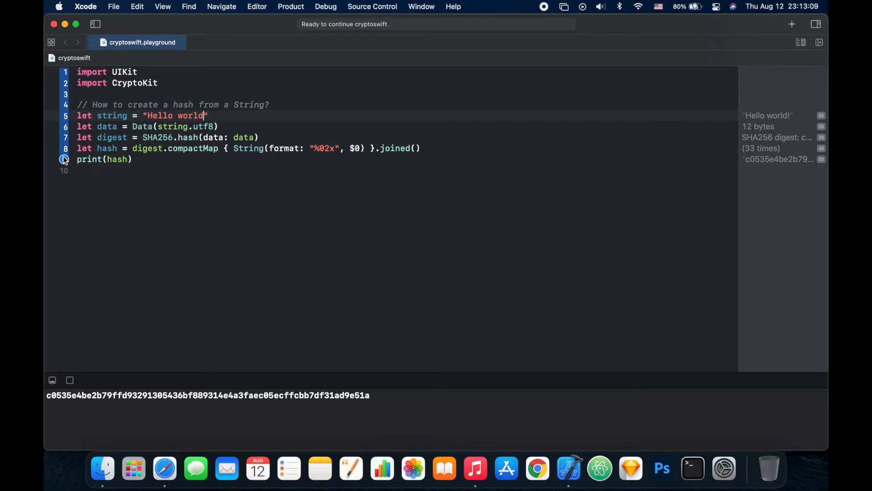
left_click(63, 159)
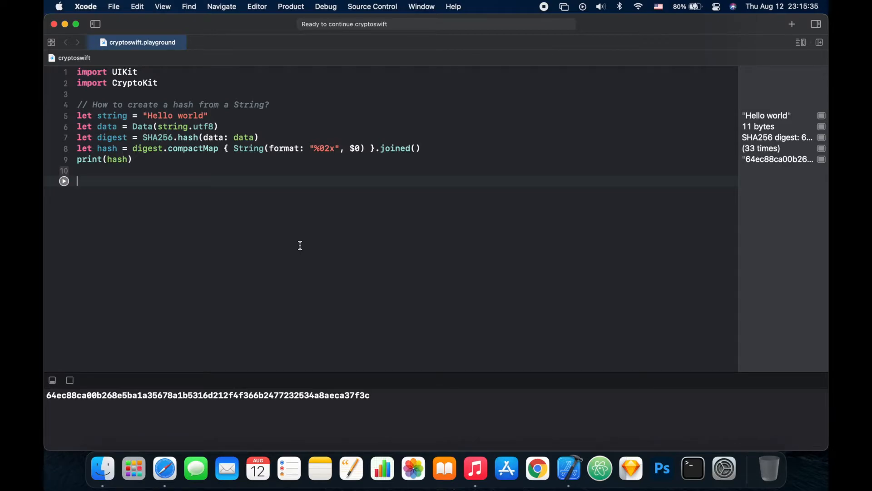
mouse_move(142, 197)
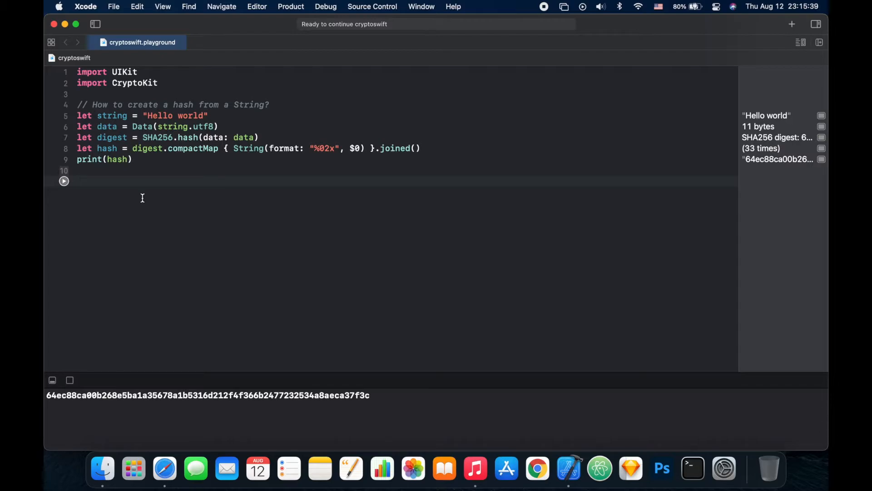
mouse_move(123, 169)
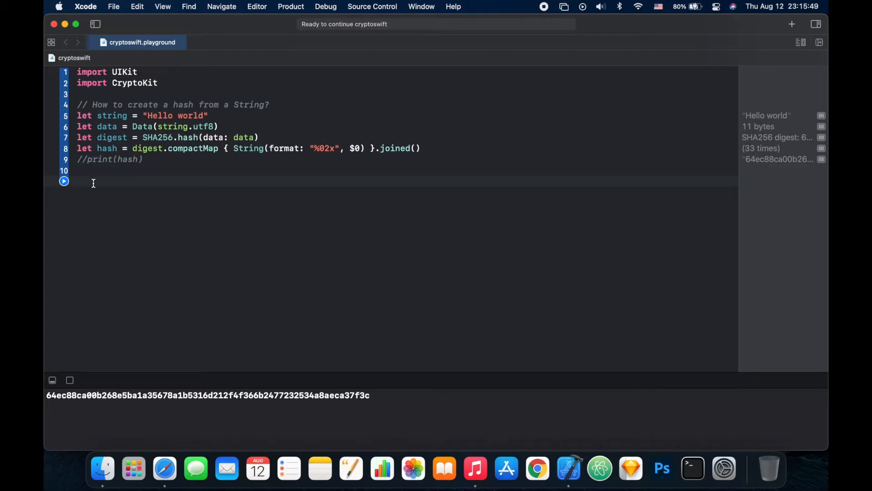
Add a // AES comment and start let key = SymmetricKey with the size initializer
type("// AES")
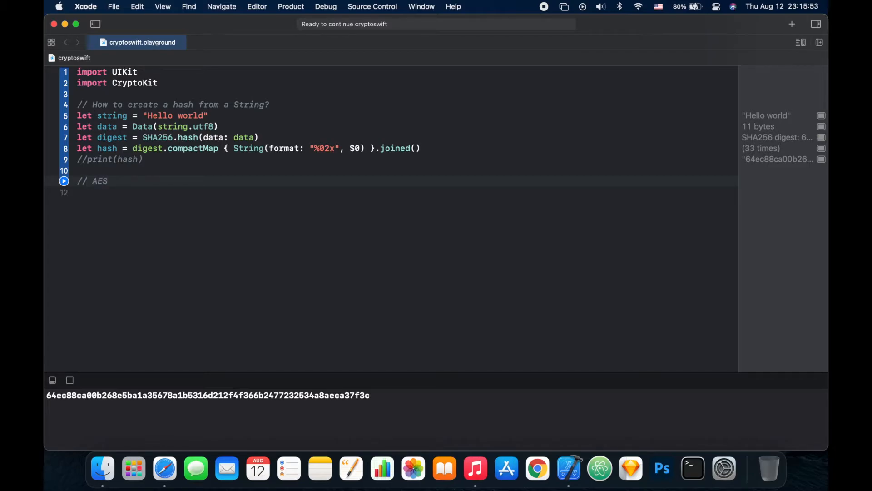
key("Return")
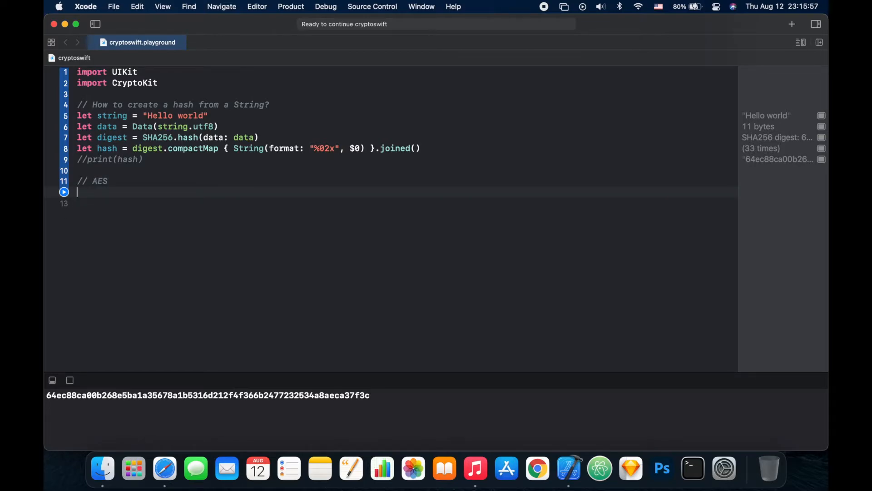
type("let")
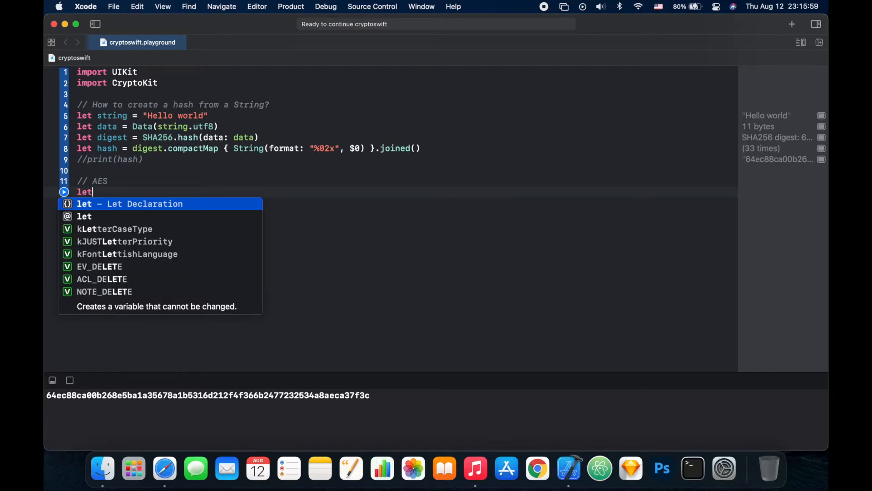
type("key")
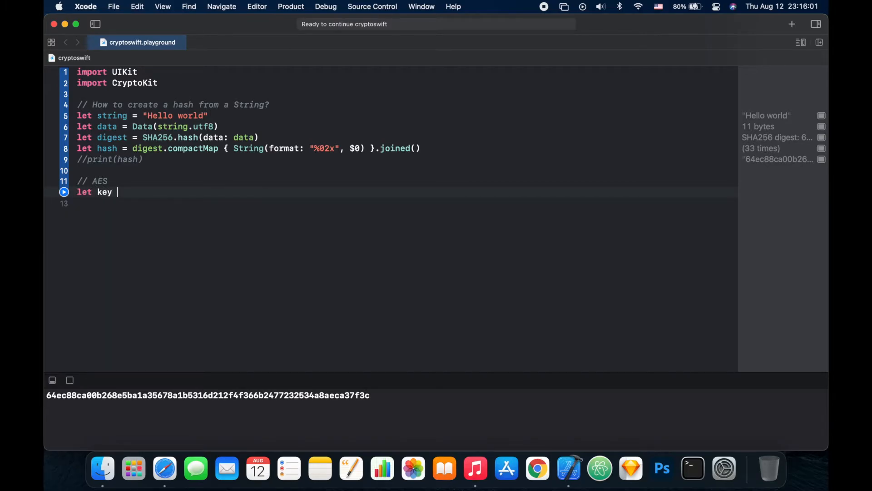
type("=")
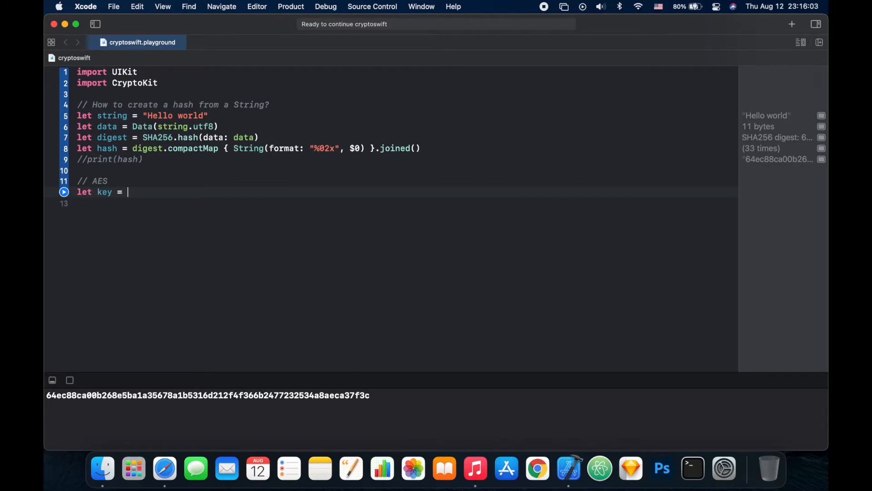
type("SymmetricKey(")
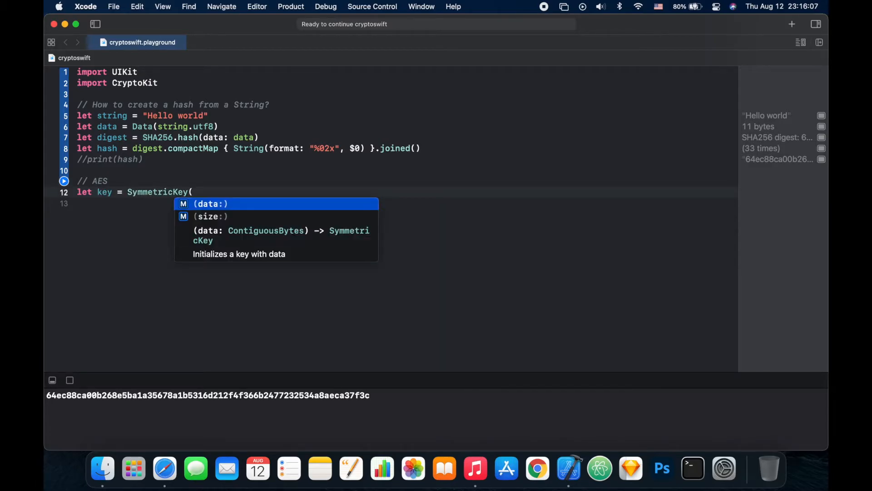
left_click(210, 216)
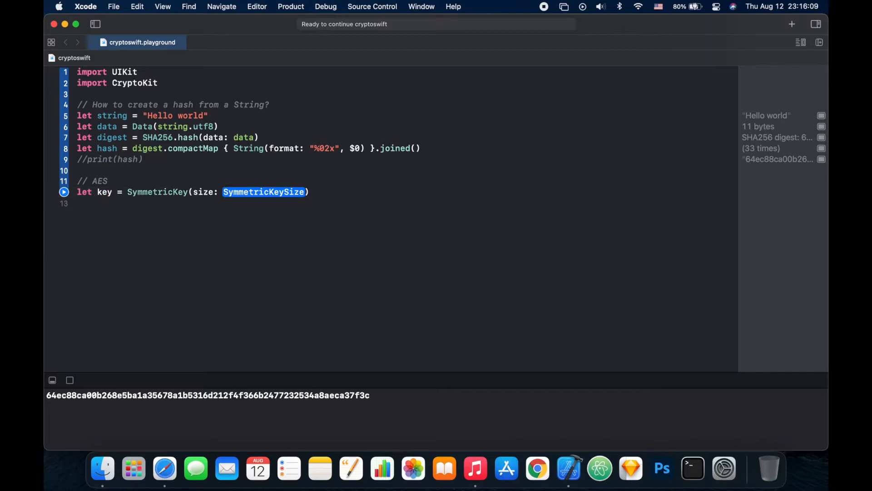
Choose .bits256 as the symmetric key size from code completion
type(".")
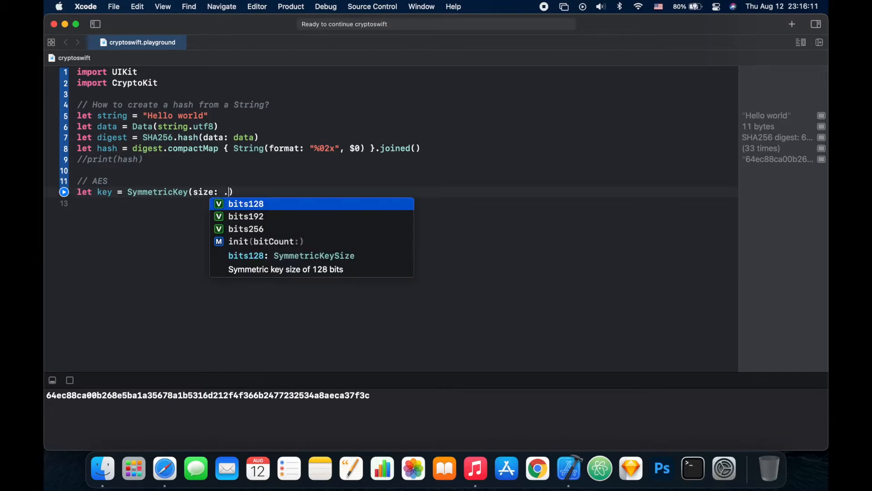
key("down")
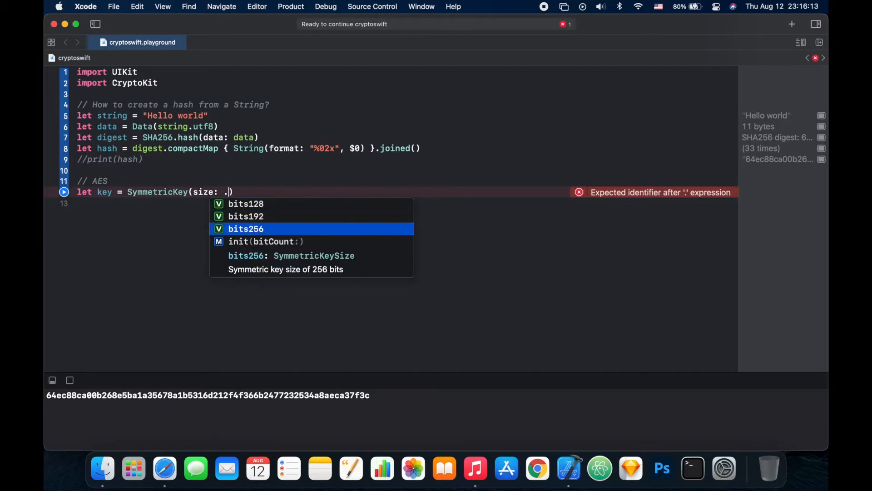
left_click(246, 229)
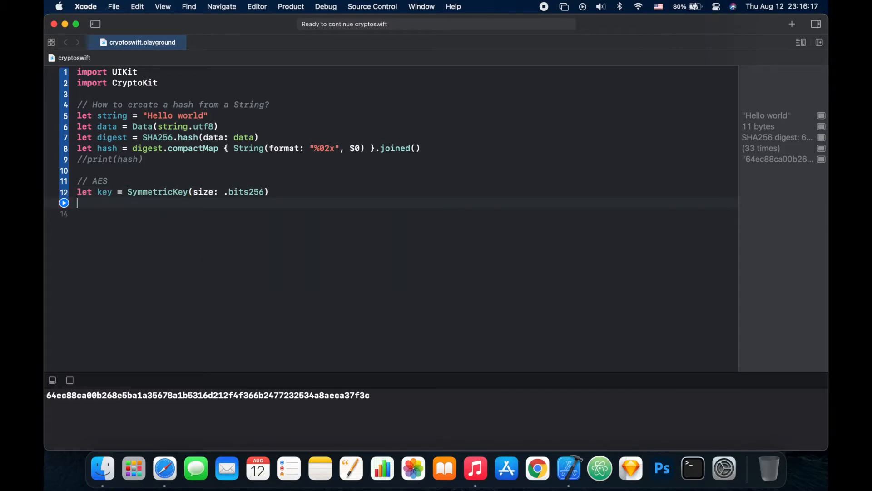
Write let message = "Hello world!".data(using: .utf8)! on line 13
type("let")
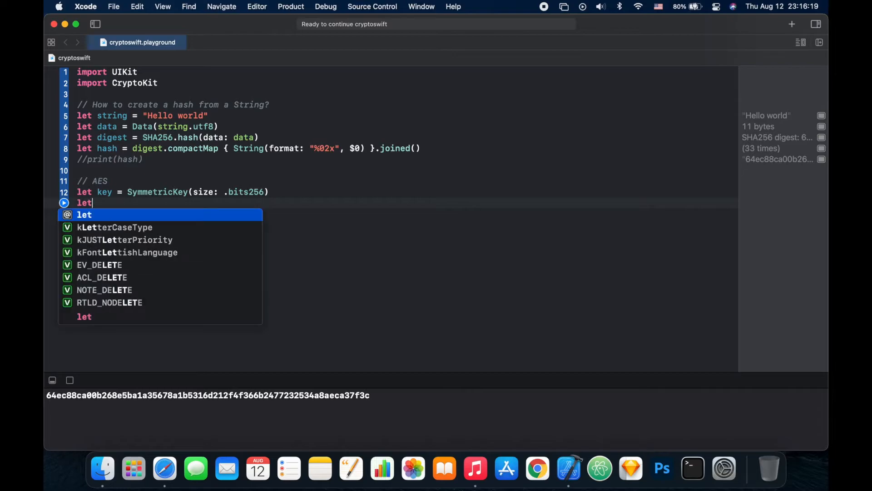
type("mess")
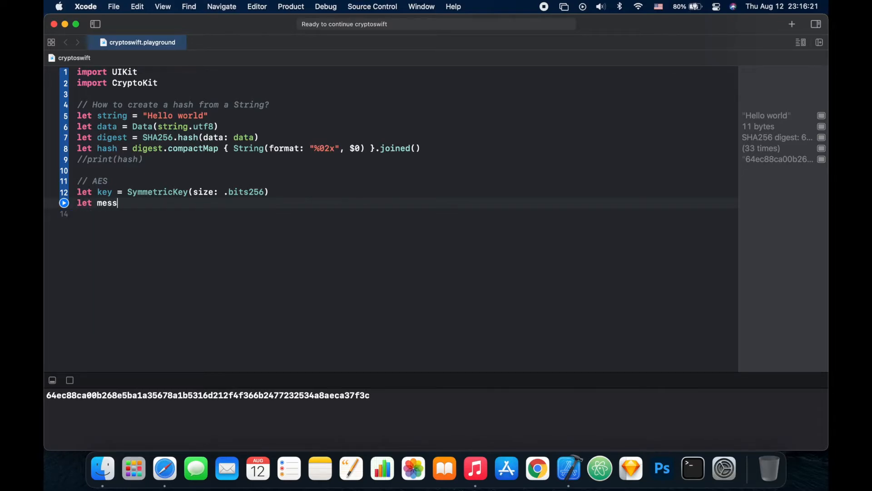
type("age =")
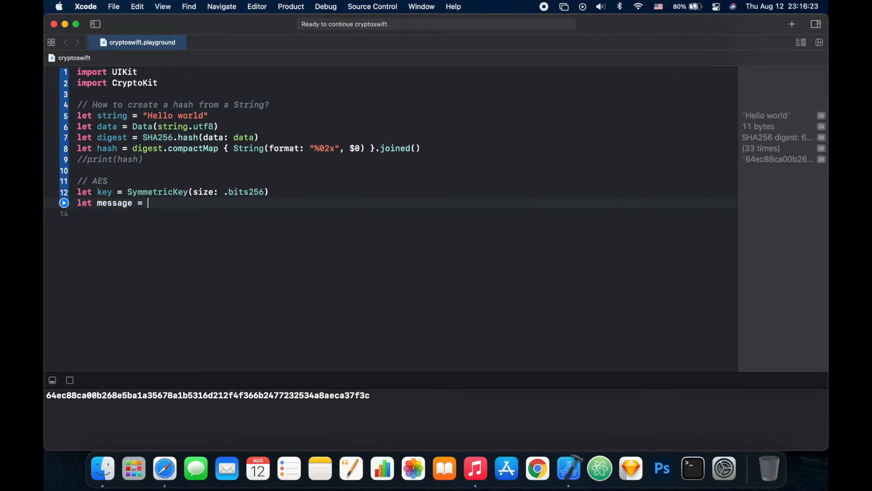
type("\"\"")
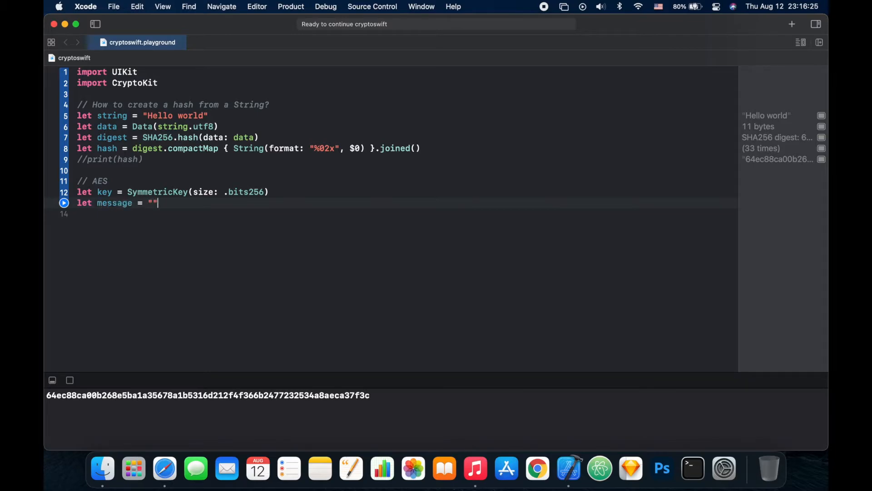
type("Hello")
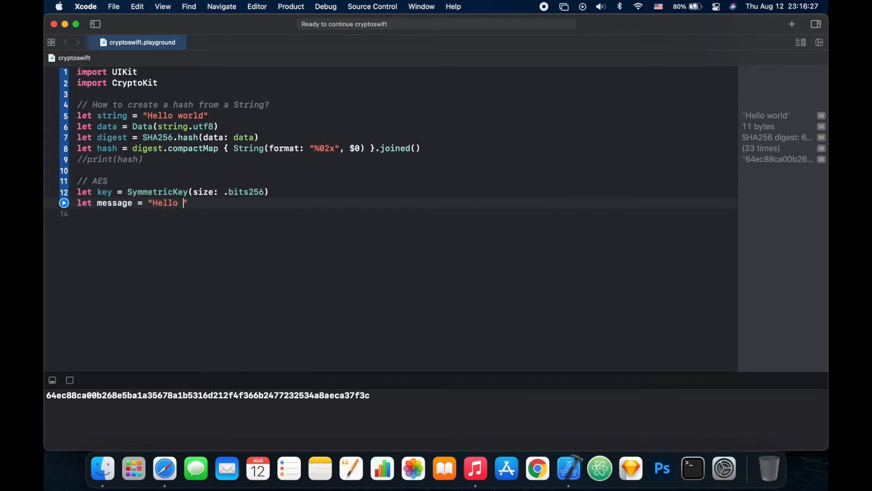
type("world")
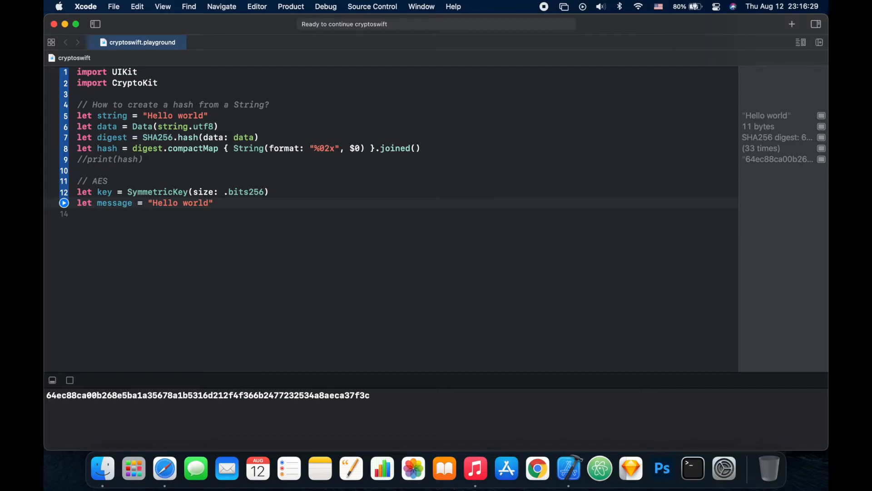
type("!")
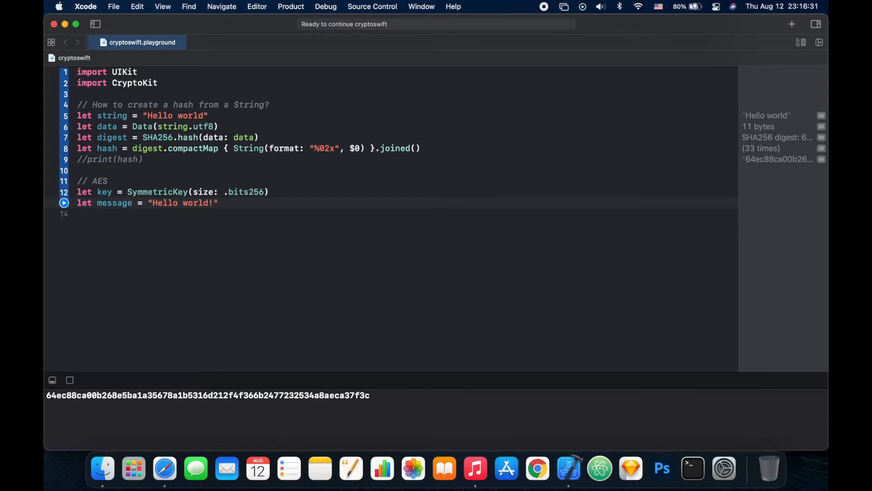
type(".data(using: String.Encoding")
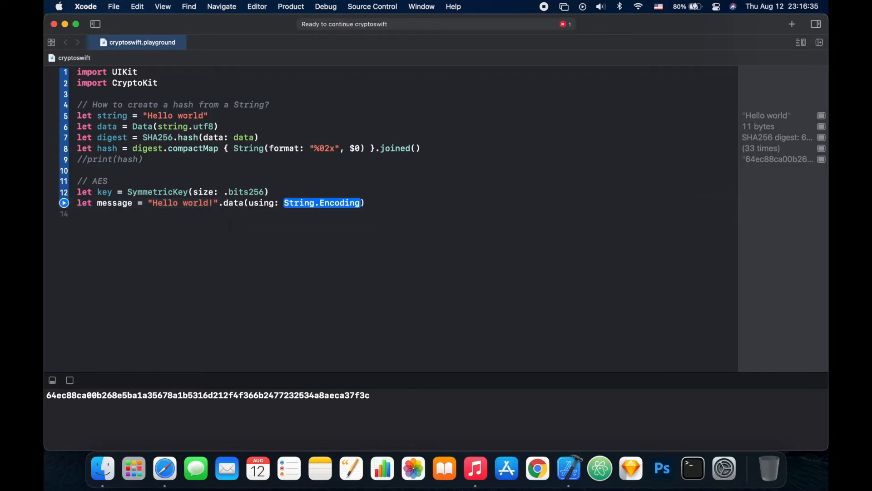
type(".utf8")
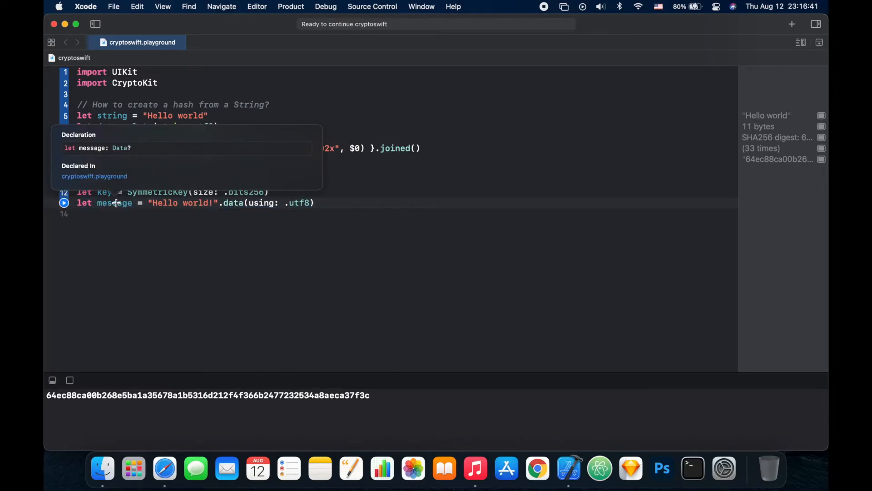
mouse_move(333, 202)
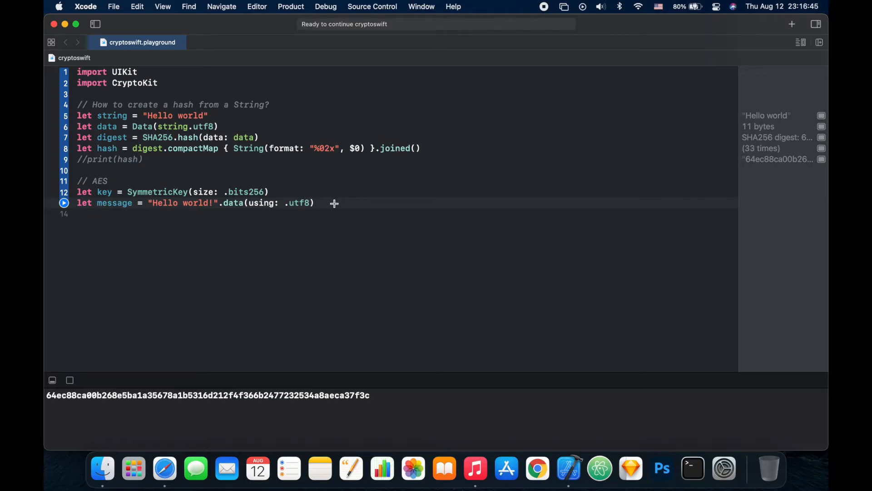
type("!")
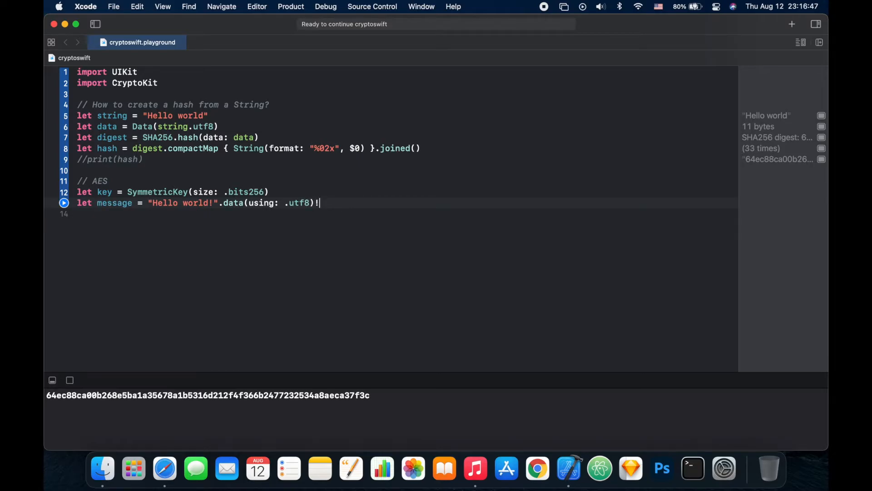
double_click(115, 202)
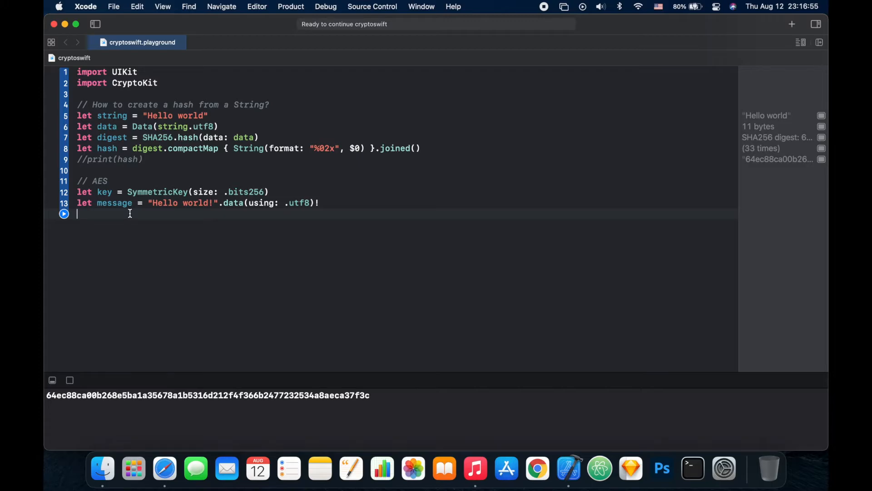
Write let sealedBox = try! AES.GCM.seal(message, using: key)
type("let")
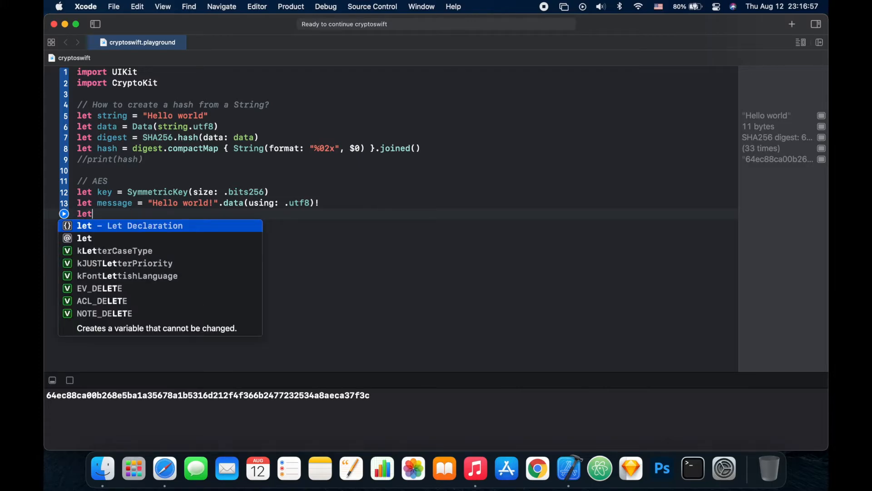
type("sealed")
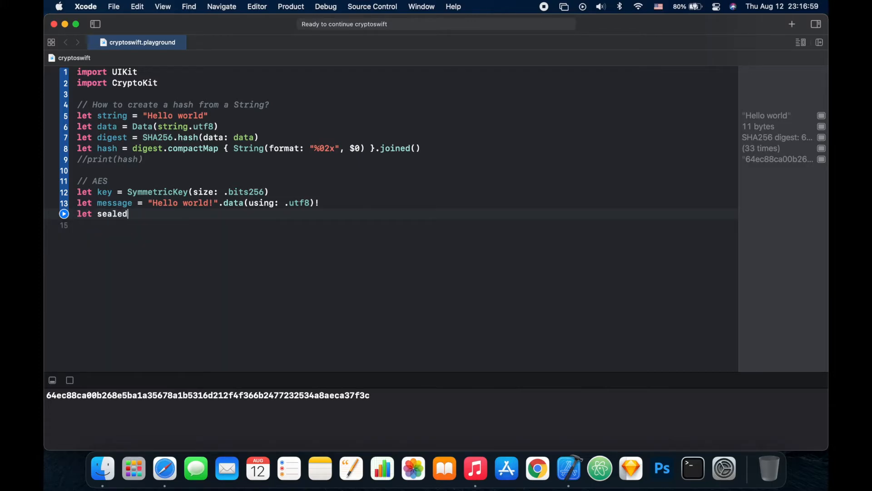
type("Box")
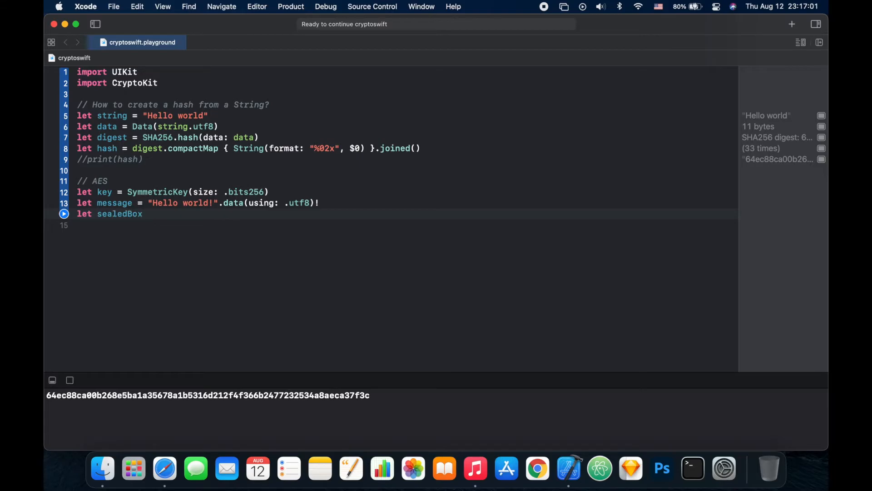
type("=")
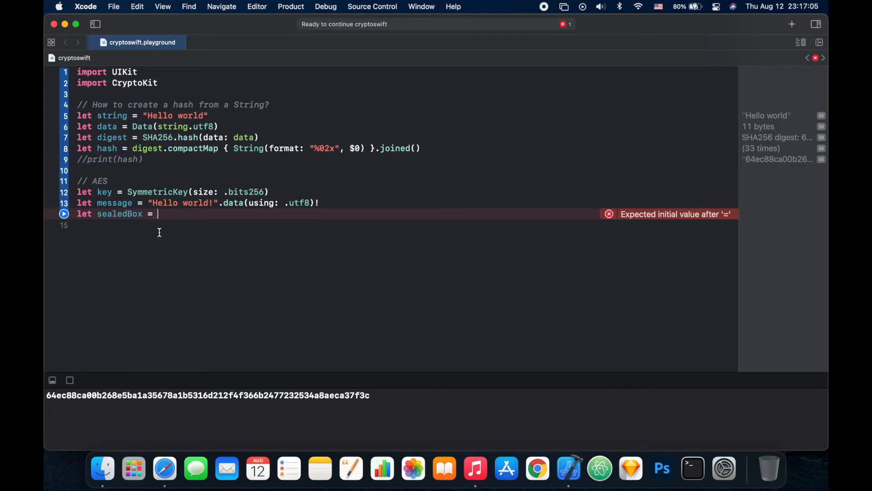
type("t")
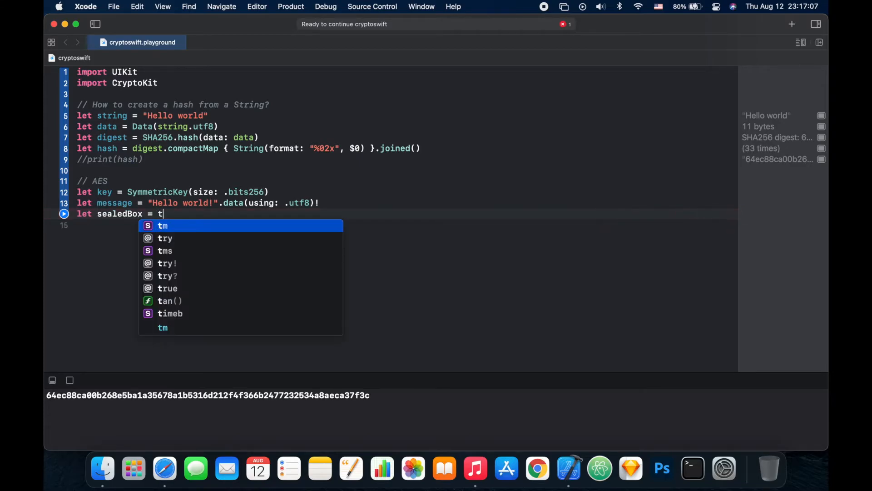
type("ry!")
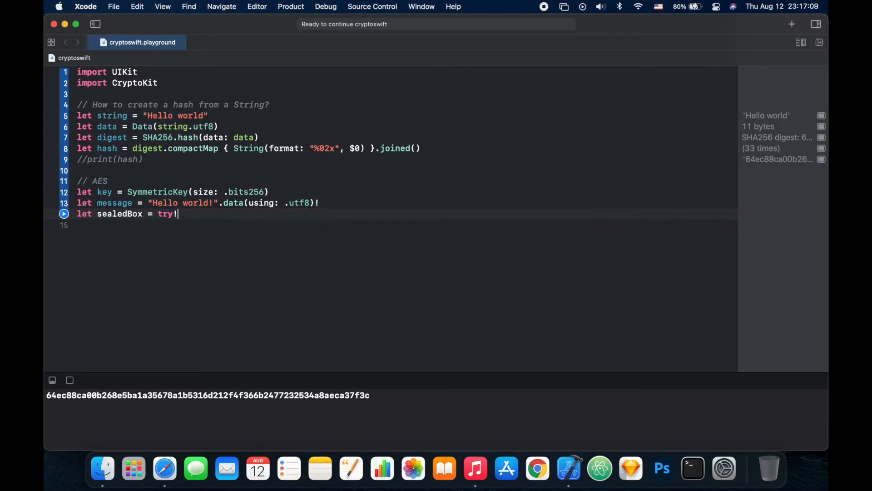
type("AES.")
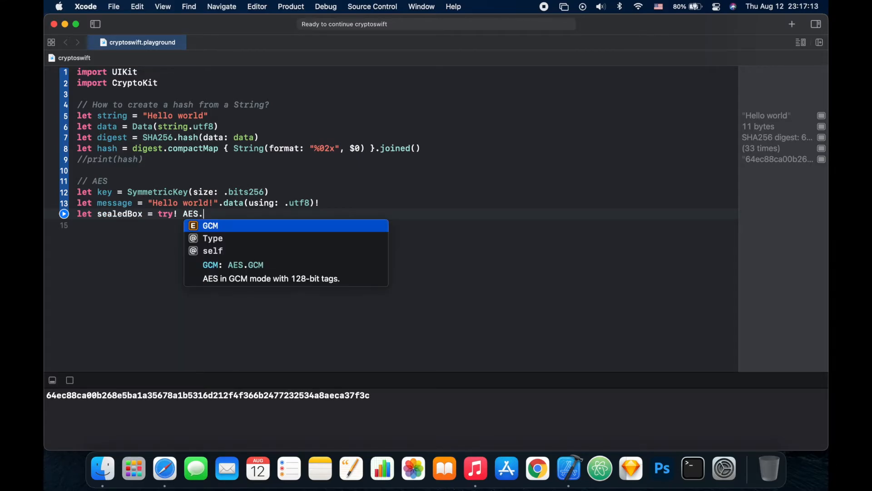
type("gc")
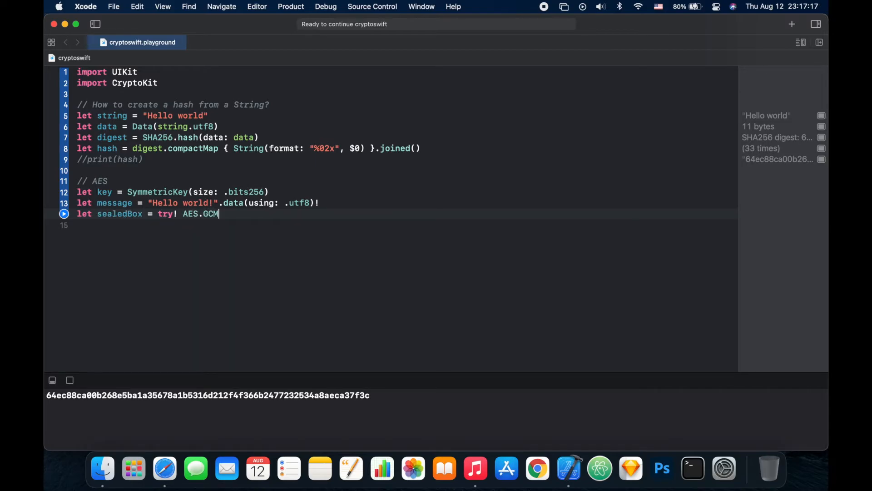
type(".seal(message, using: SymmetricKey")
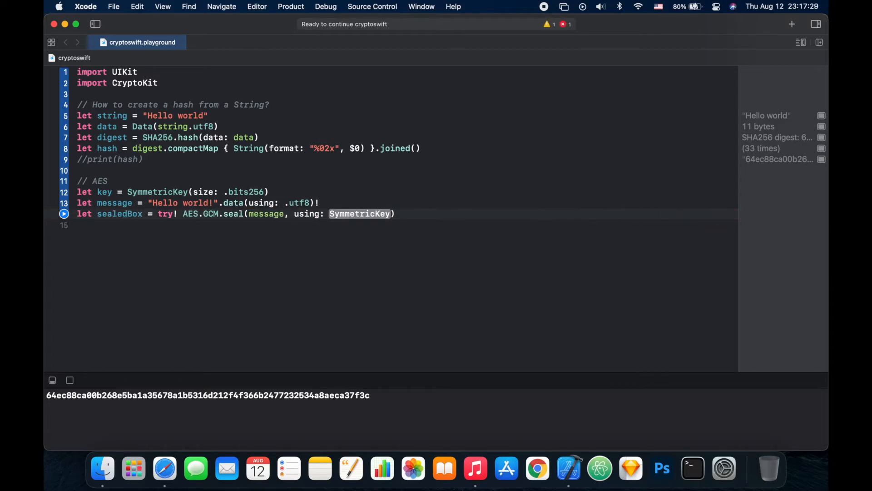
type("k")
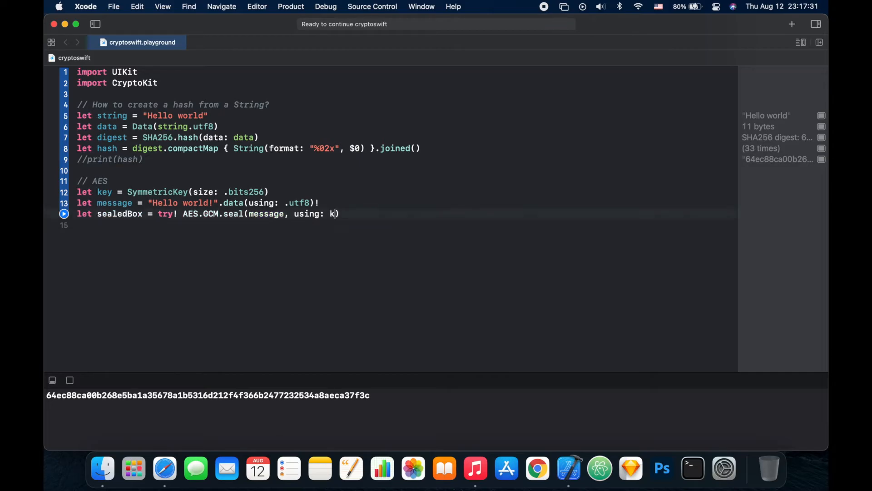
type("ey")
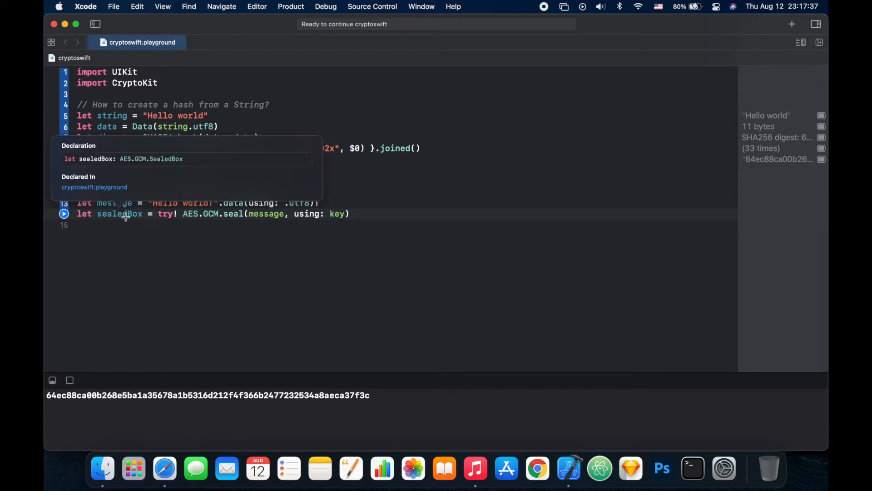
mouse_move(127, 218)
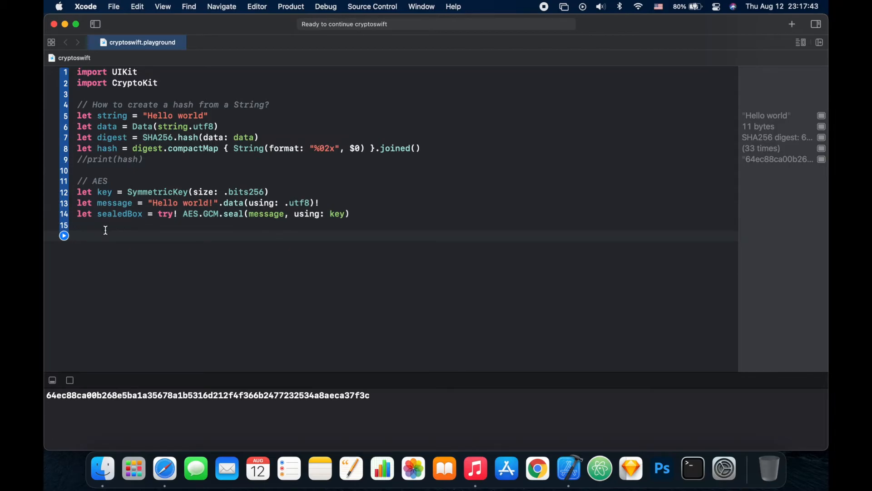
Write let decryptedData = try? AES.GCM.open(sealedBox, using: key) on line 16
left_click(81, 235)
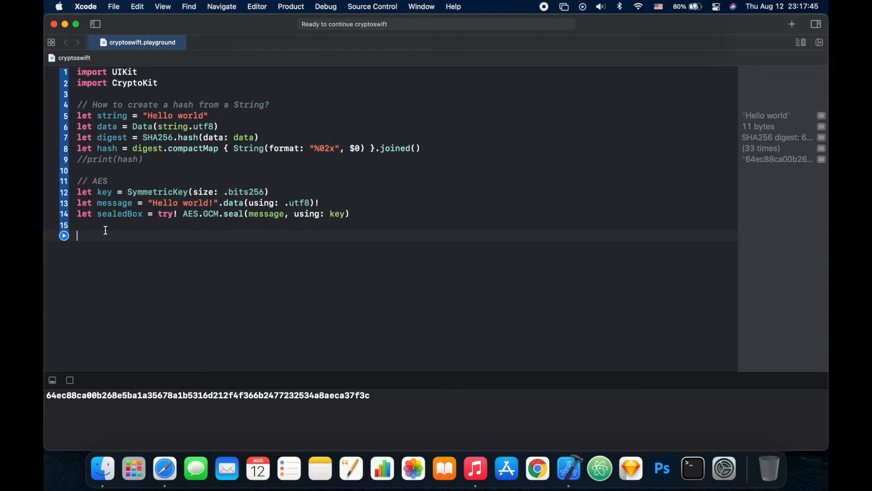
type("let")
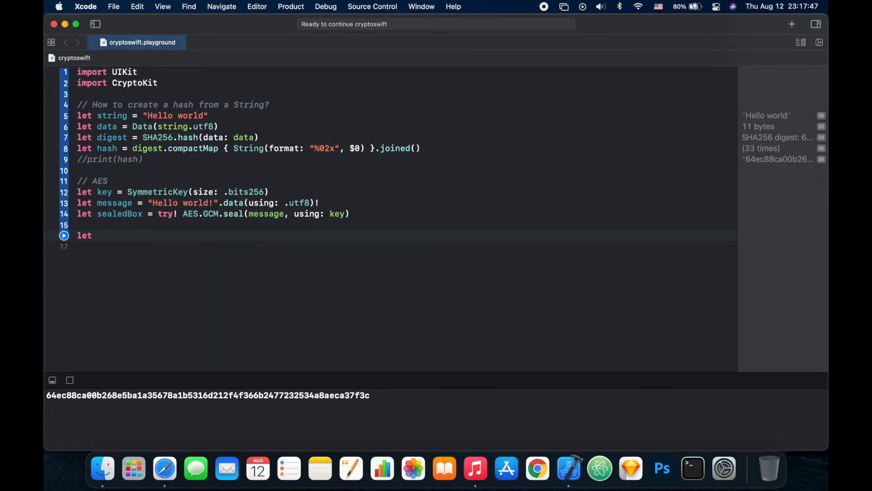
type("decrypted")
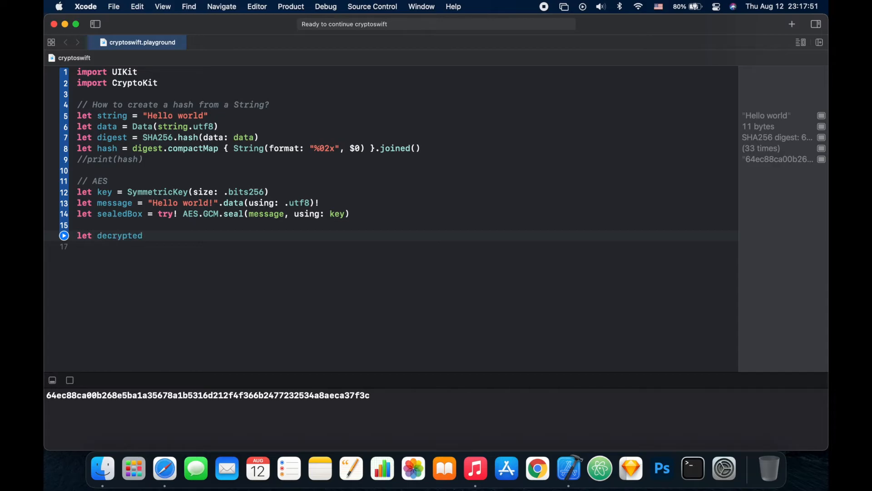
type("Data")
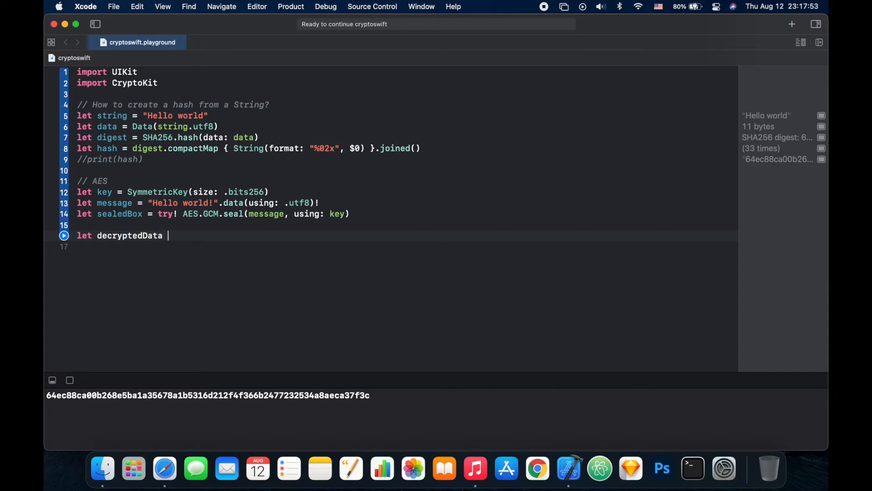
type("= try")
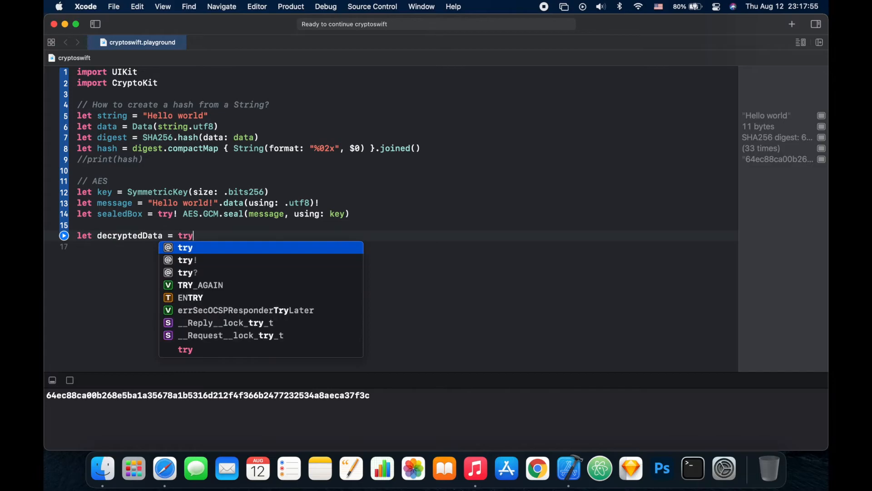
type("?")
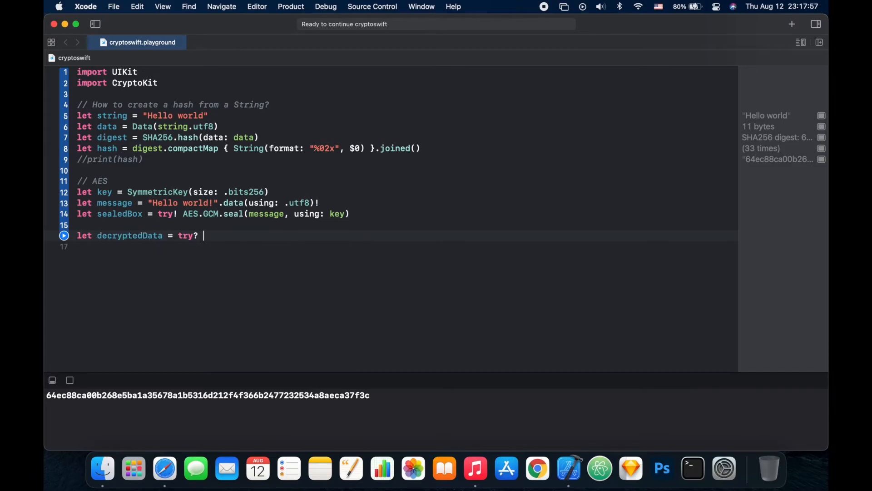
type("AES")
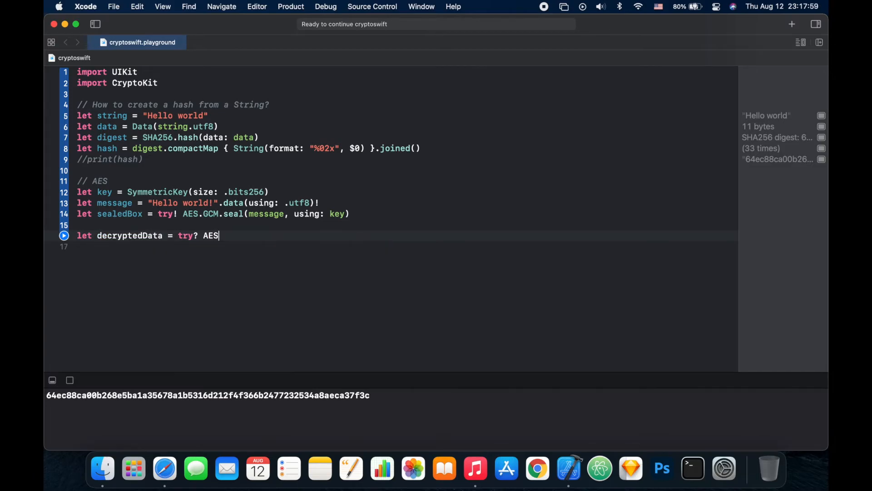
type(".")
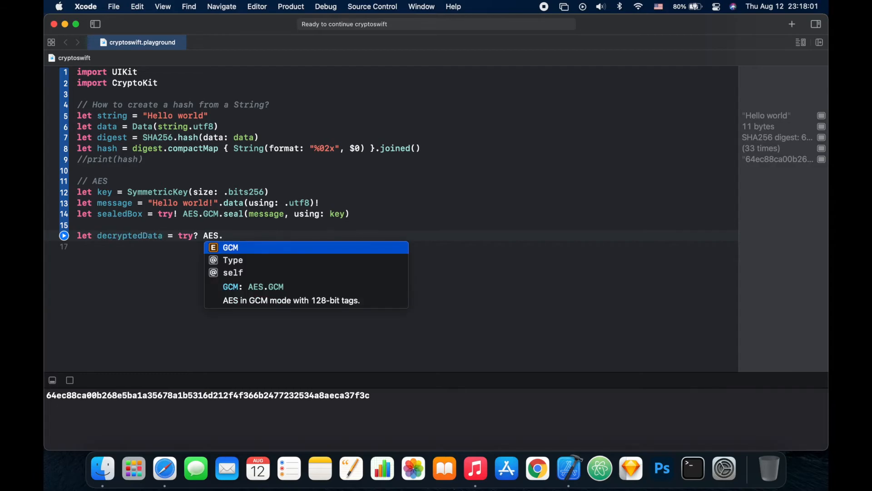
type("gc")
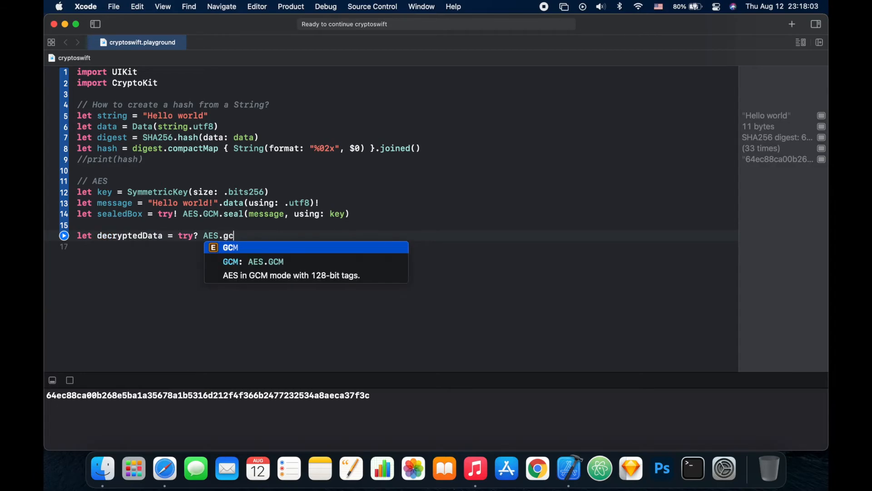
type(".")
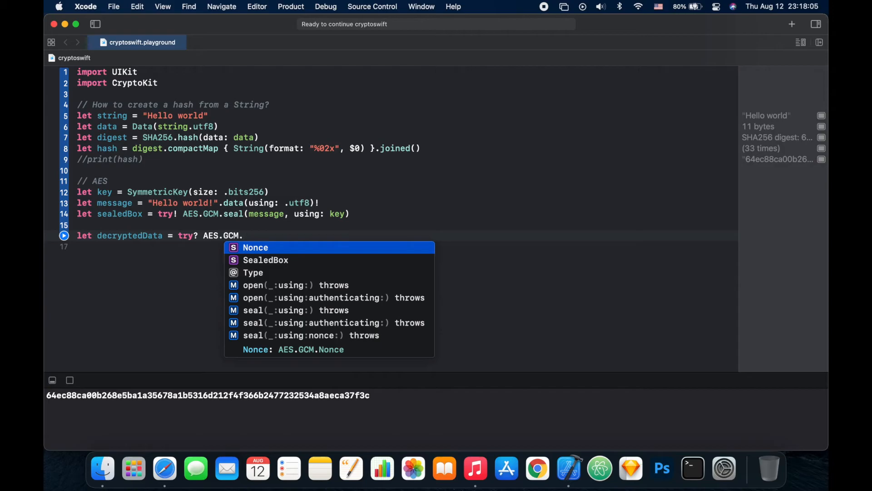
type("ope")
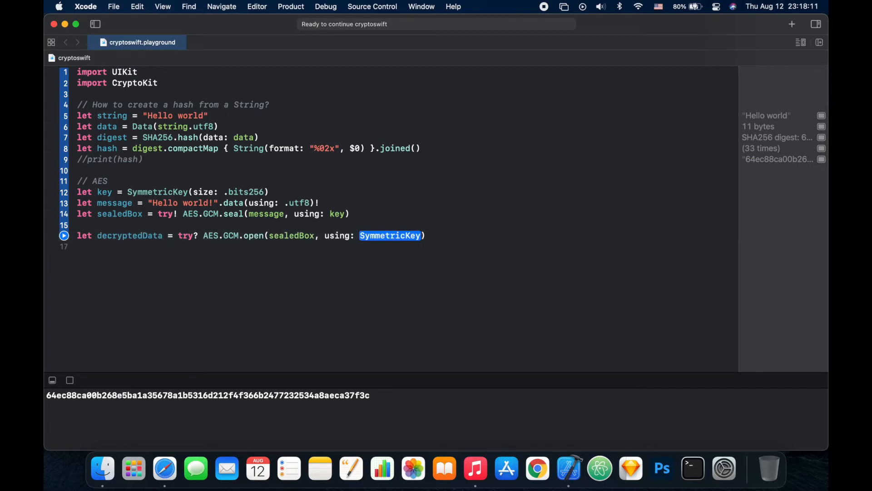
type("key")
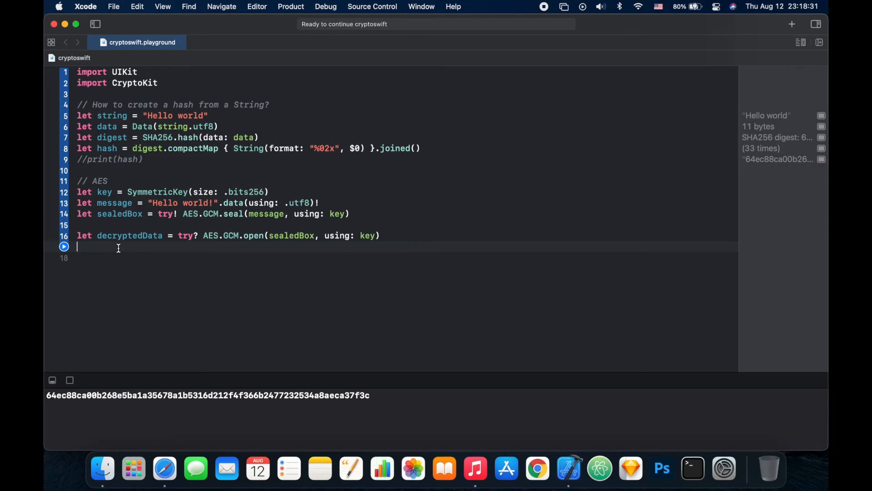
Write print(String(data: decryptedData ?? Data(), encoding: .utf8) ?? "") on line 17
type("print(items: Any...")
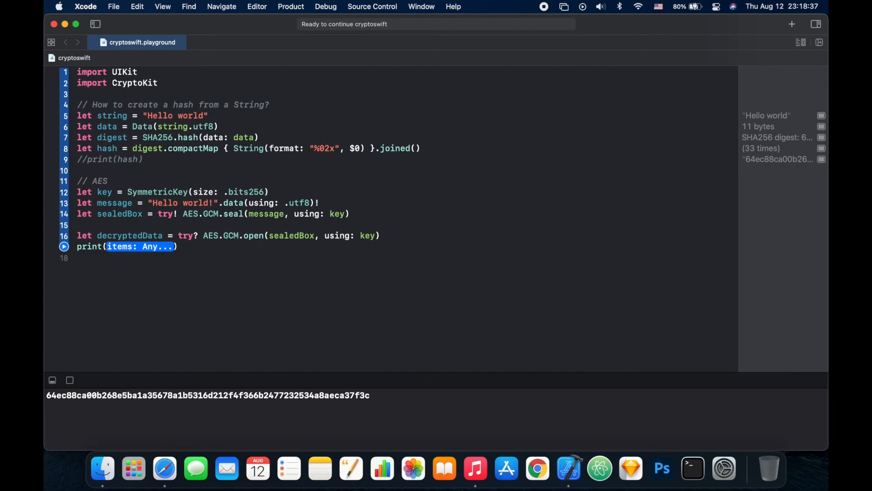
type("String")
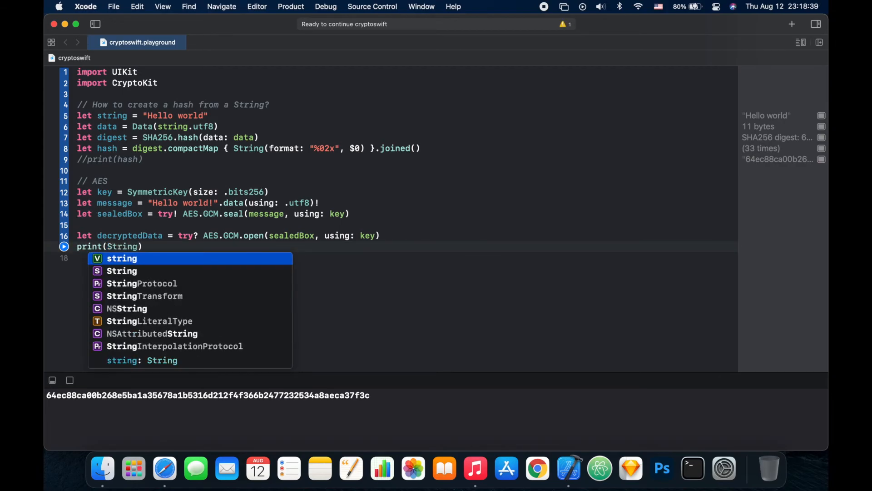
key("escape")
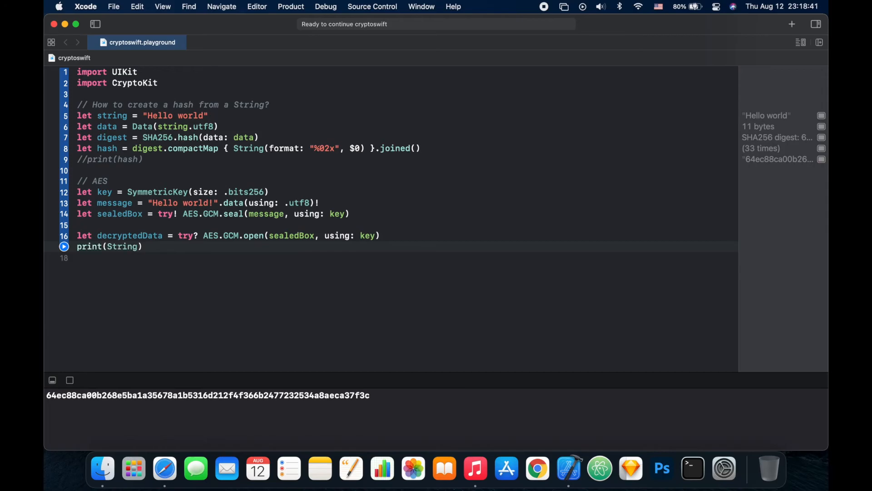
type("(")
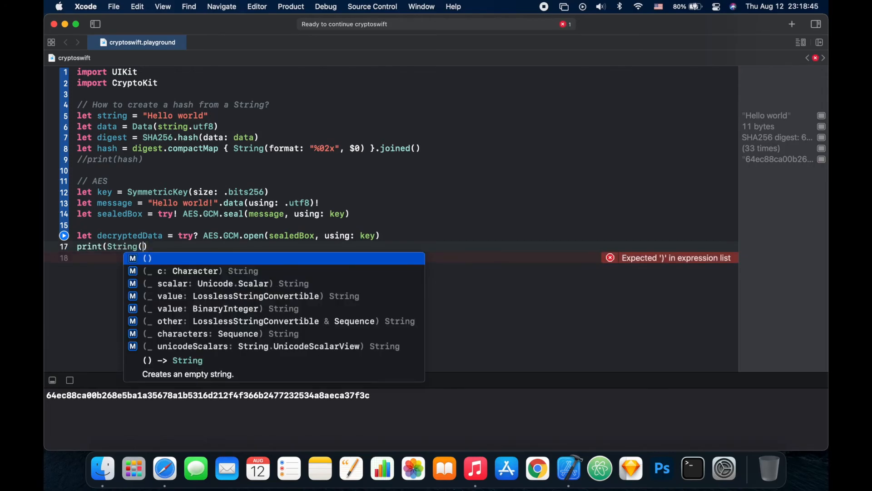
type("da")
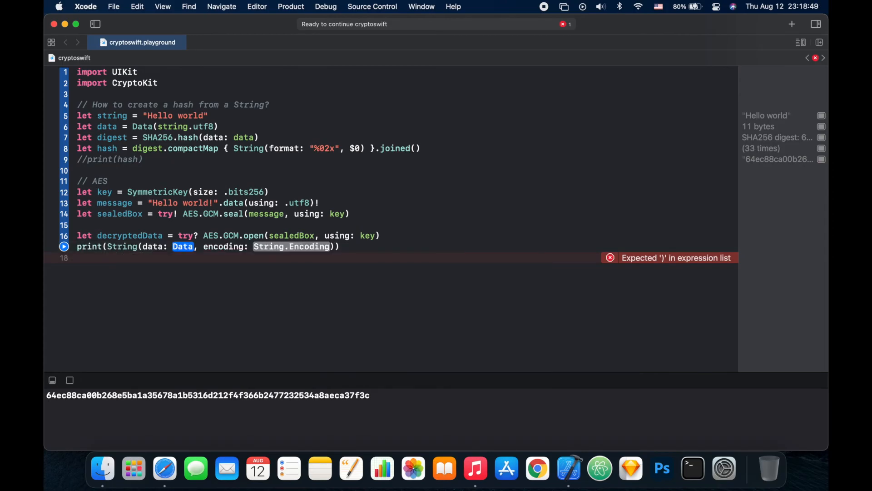
type("decryptedData")
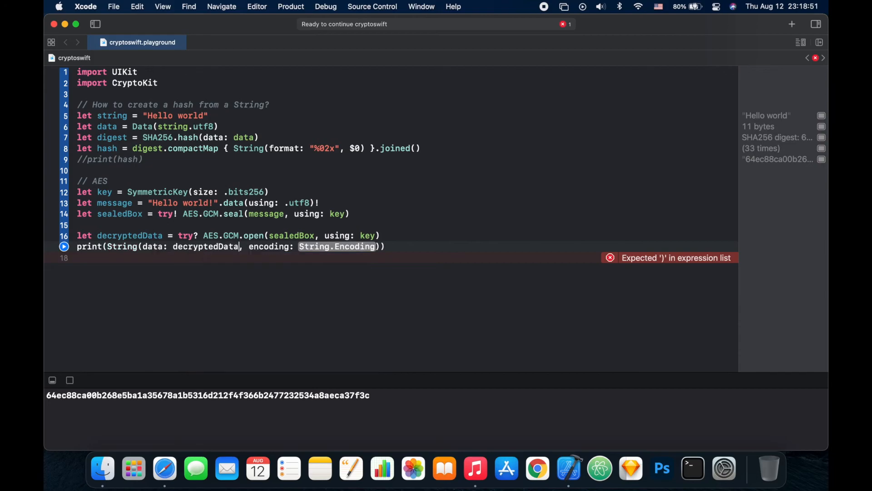
type("??")
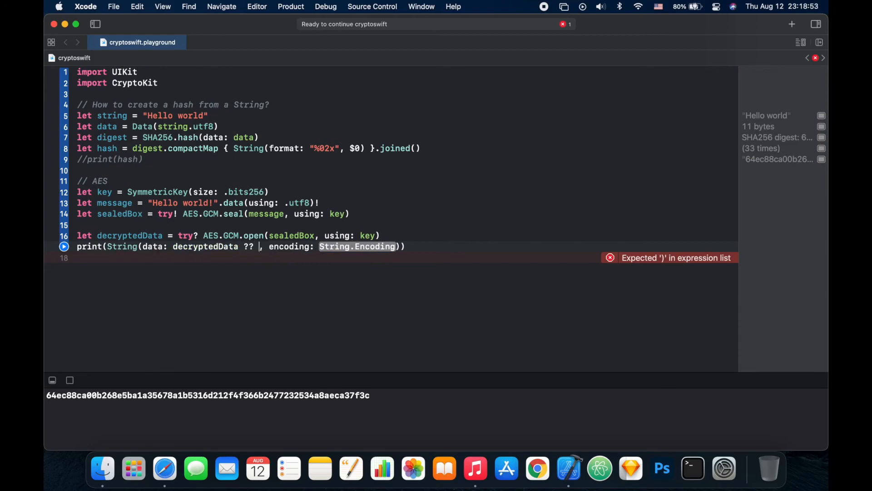
type("Data()")
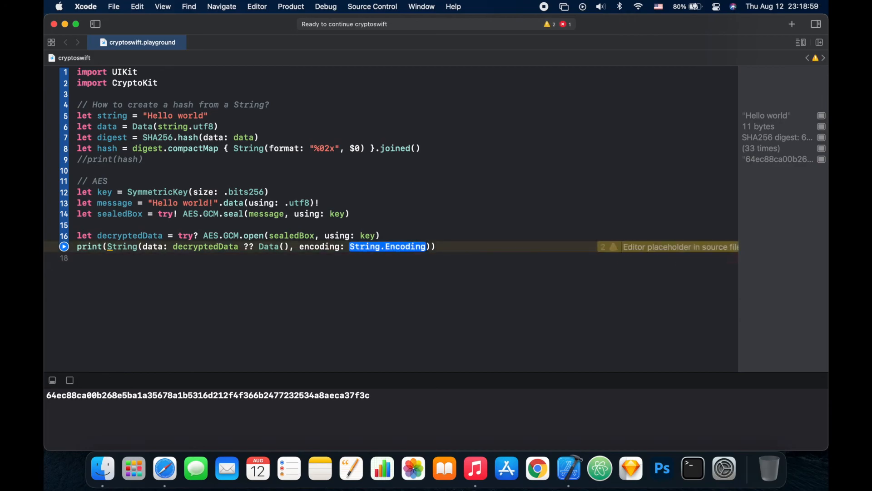
type(".utf8")
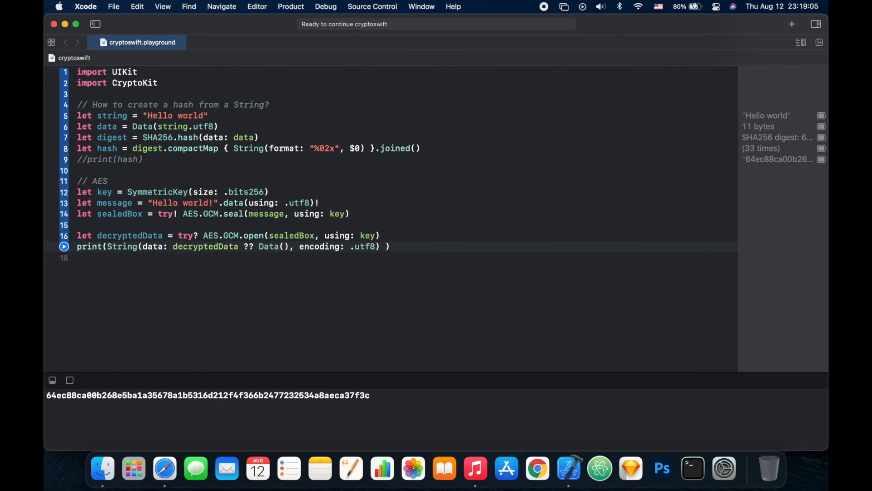
type("??")
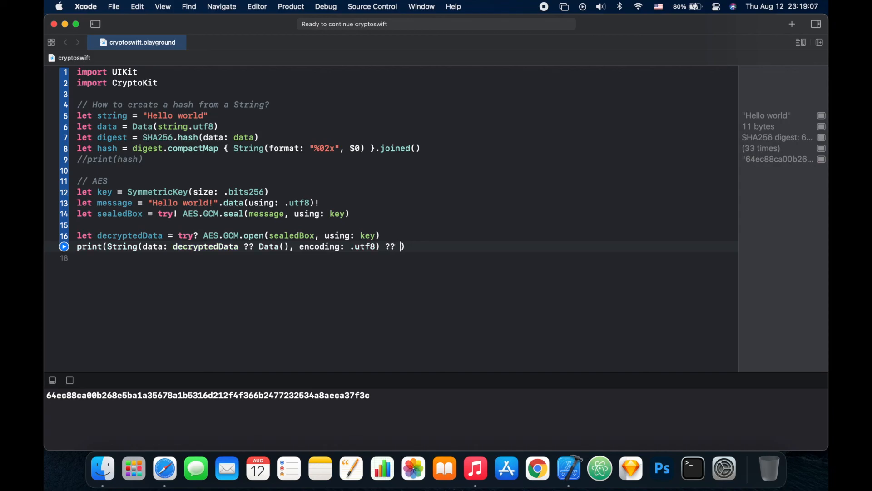
type("\"\")")
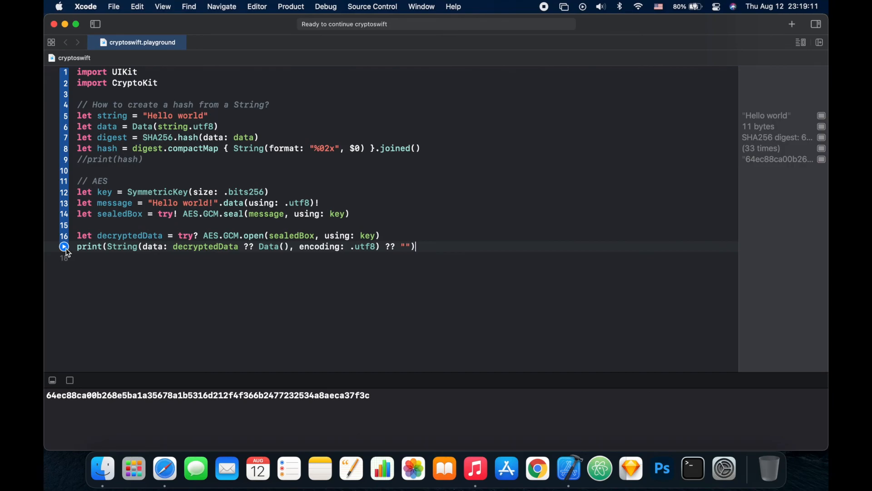
Run the playground through the new print line
left_click(64, 246)
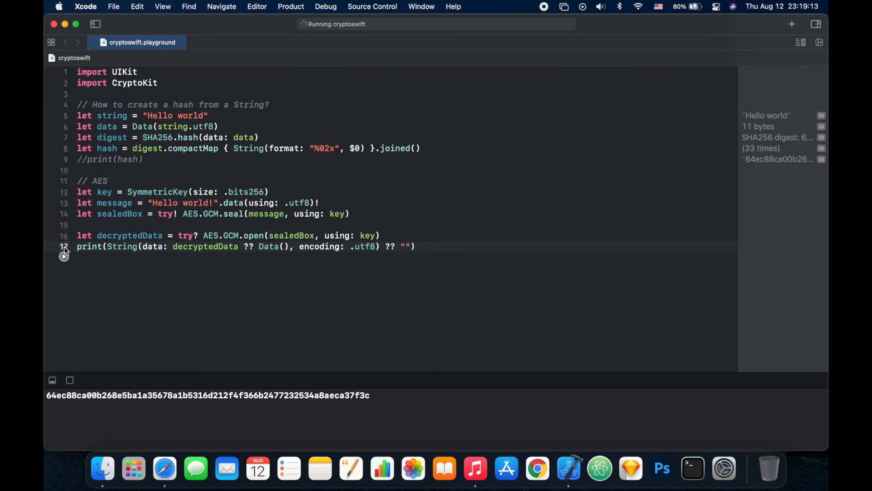